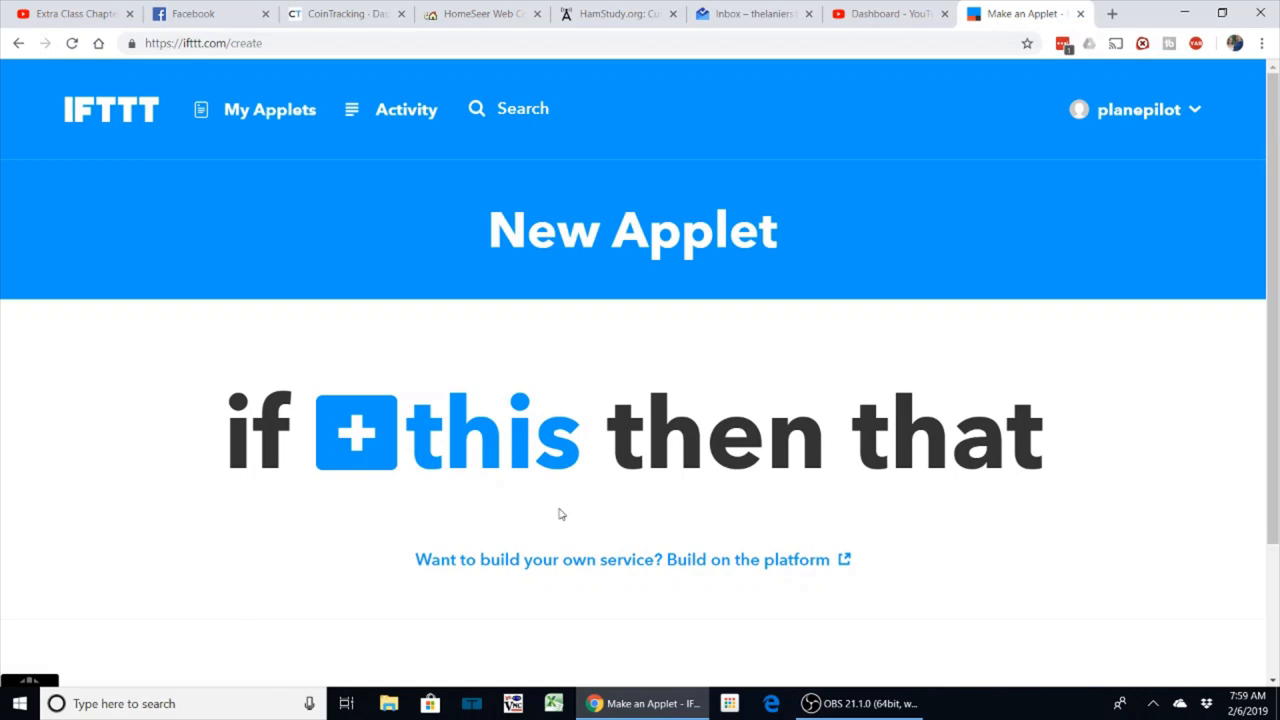
{"action": "mouse_move", "coordinate": [650, 418]}
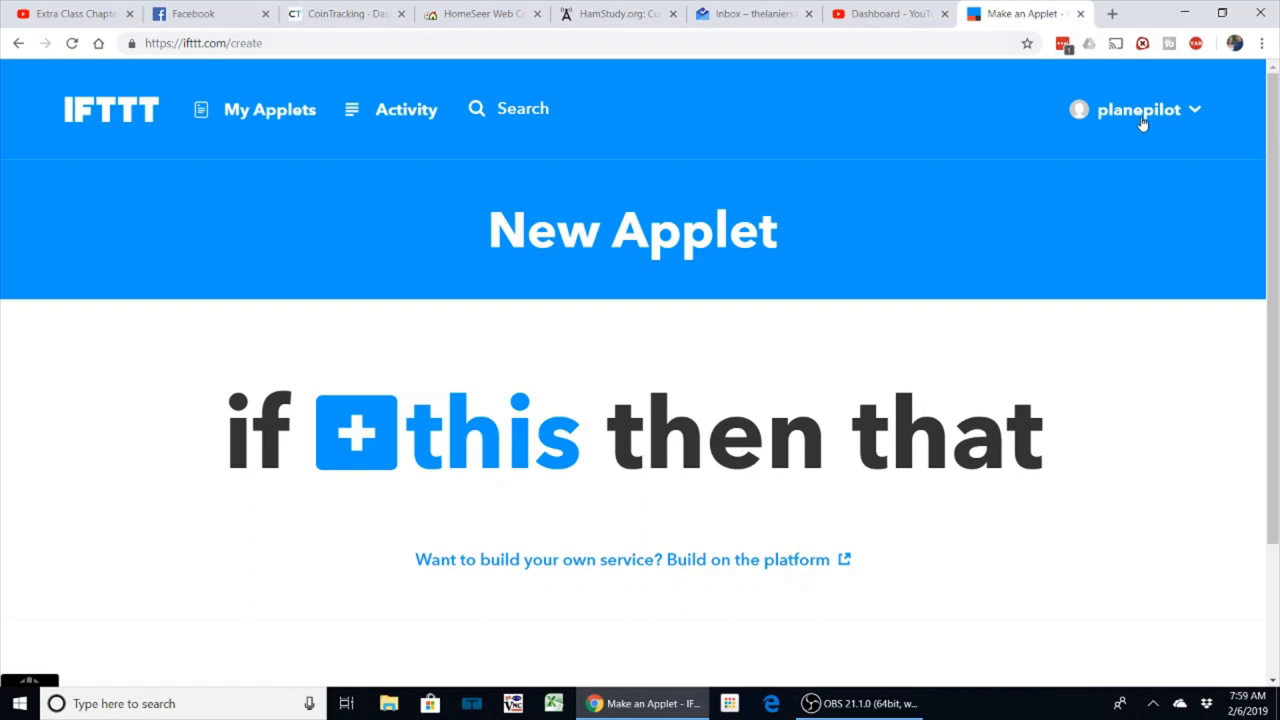
Start a new applet from the account menu
{"action": "left_click", "coordinate": [1136, 108]}
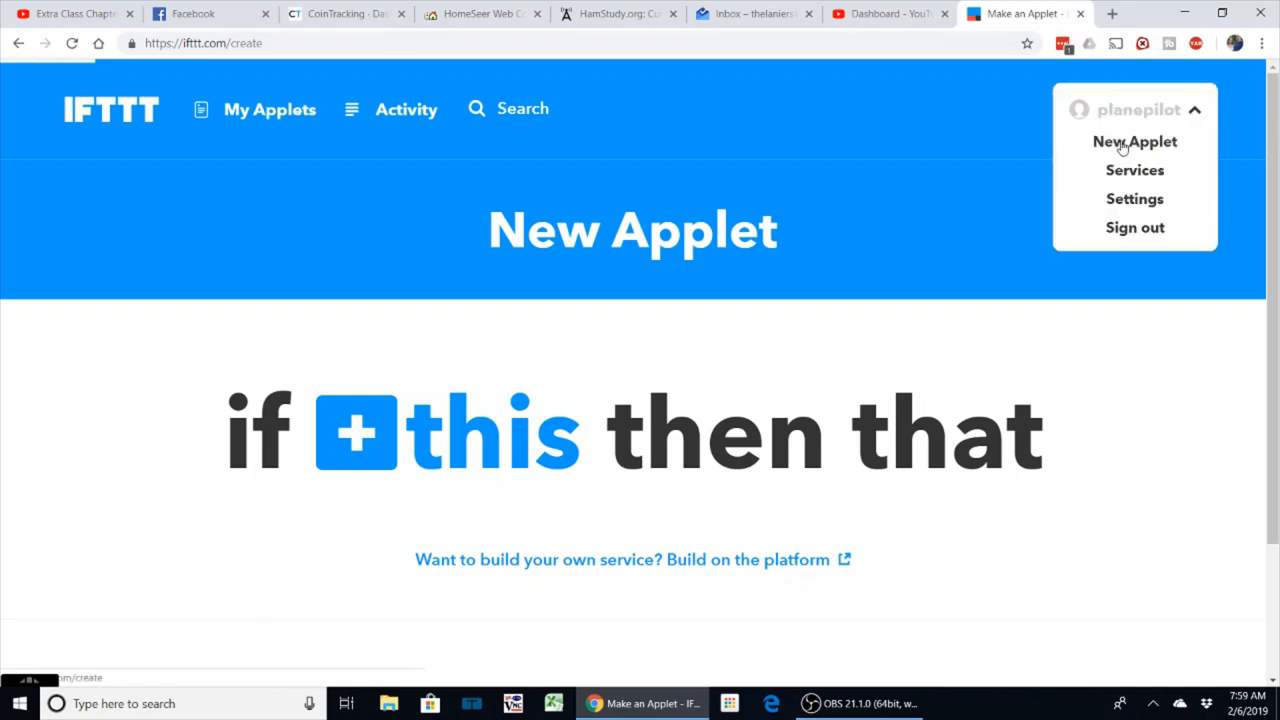
{"action": "left_click", "coordinate": [228, 244]}
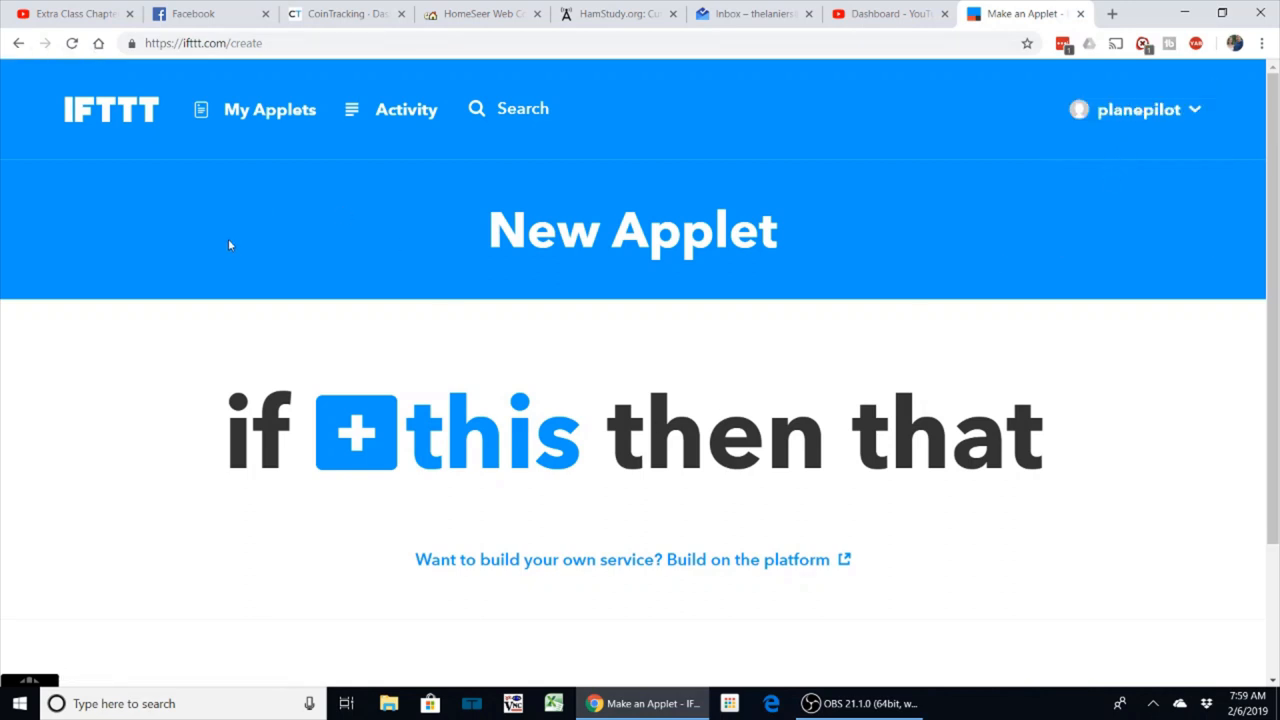
{"action": "mouse_move", "coordinate": [144, 378]}
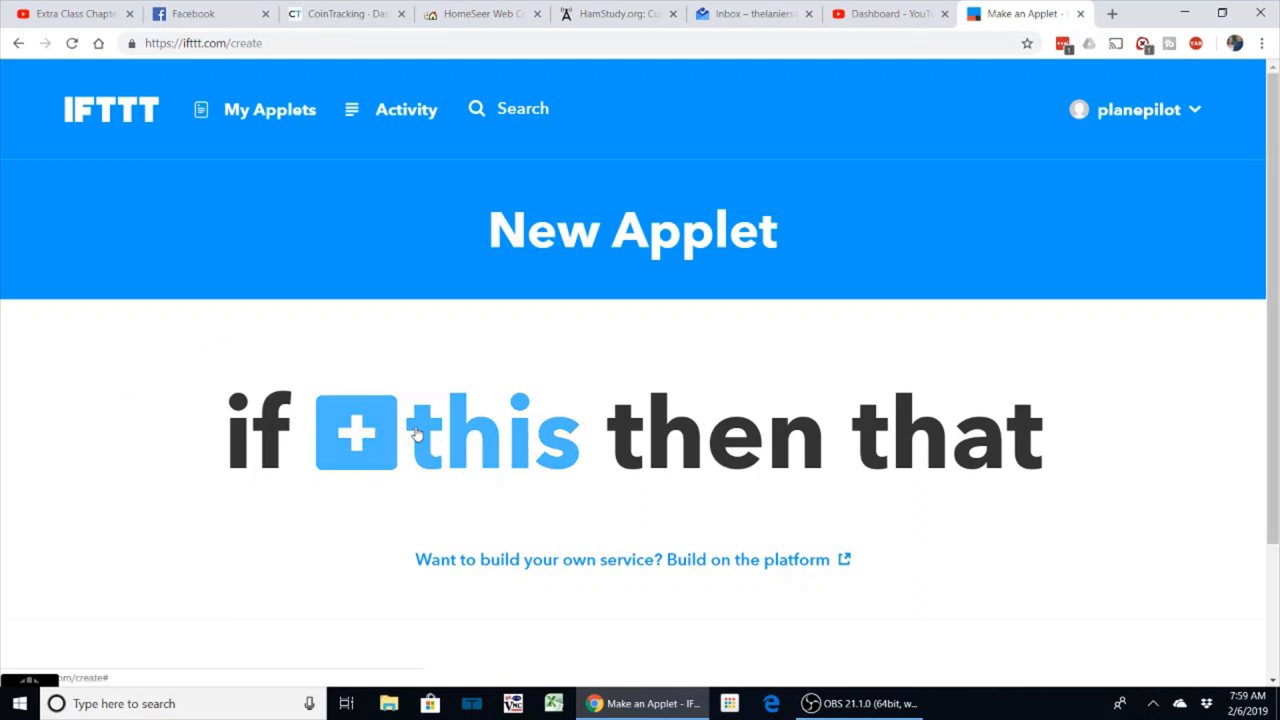
Search for 'wyze' and choose Wyze as the trigger service
{"action": "left_click", "coordinate": [356, 432]}
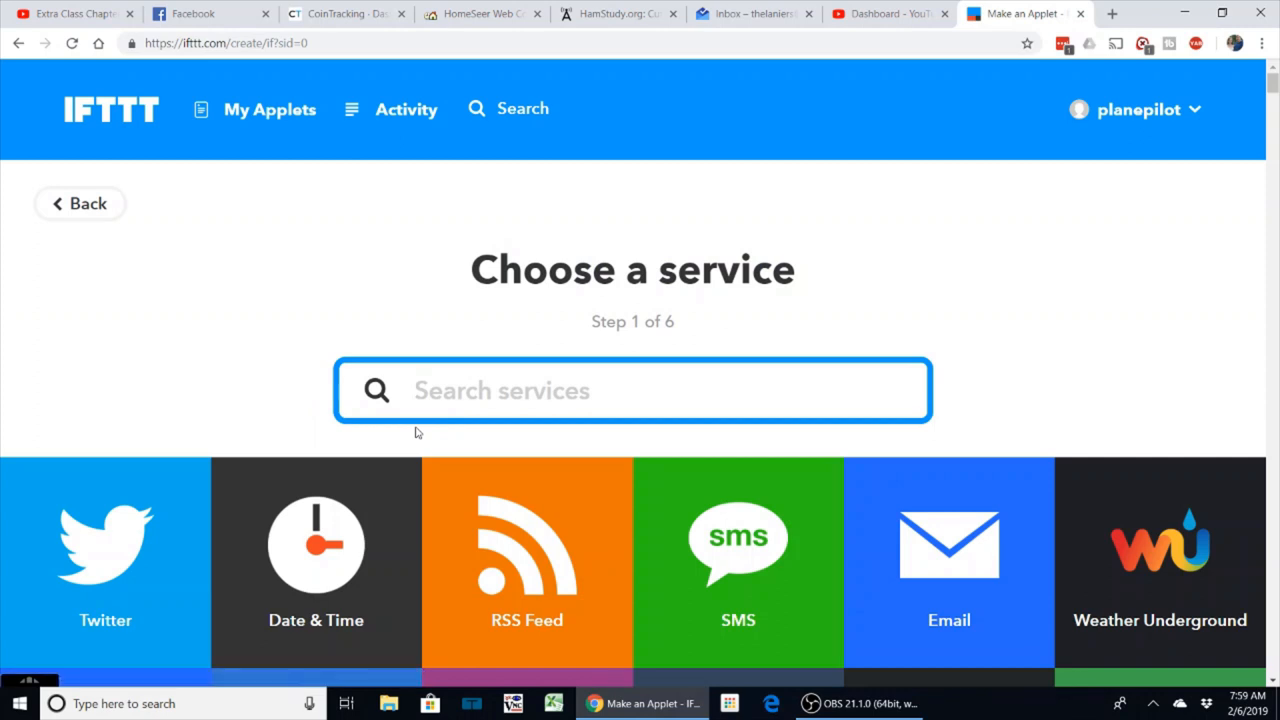
{"action": "type", "text": "wyze"}
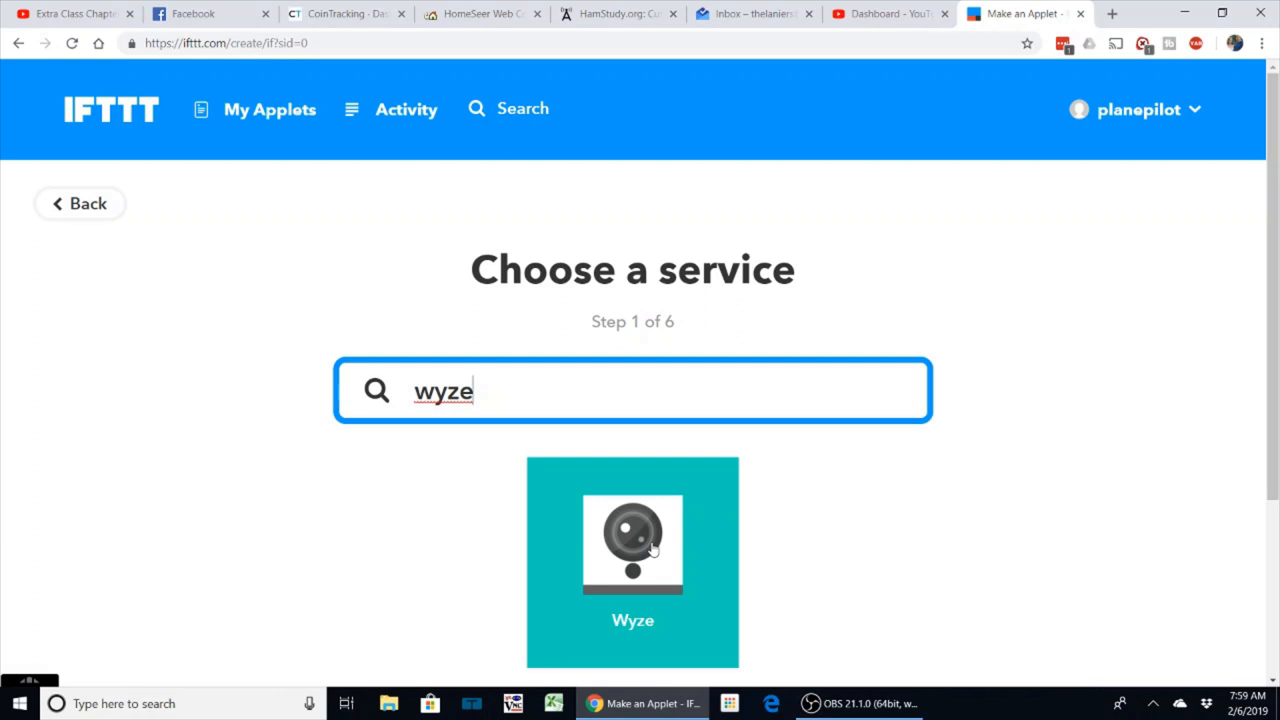
{"action": "left_click", "coordinate": [632, 562]}
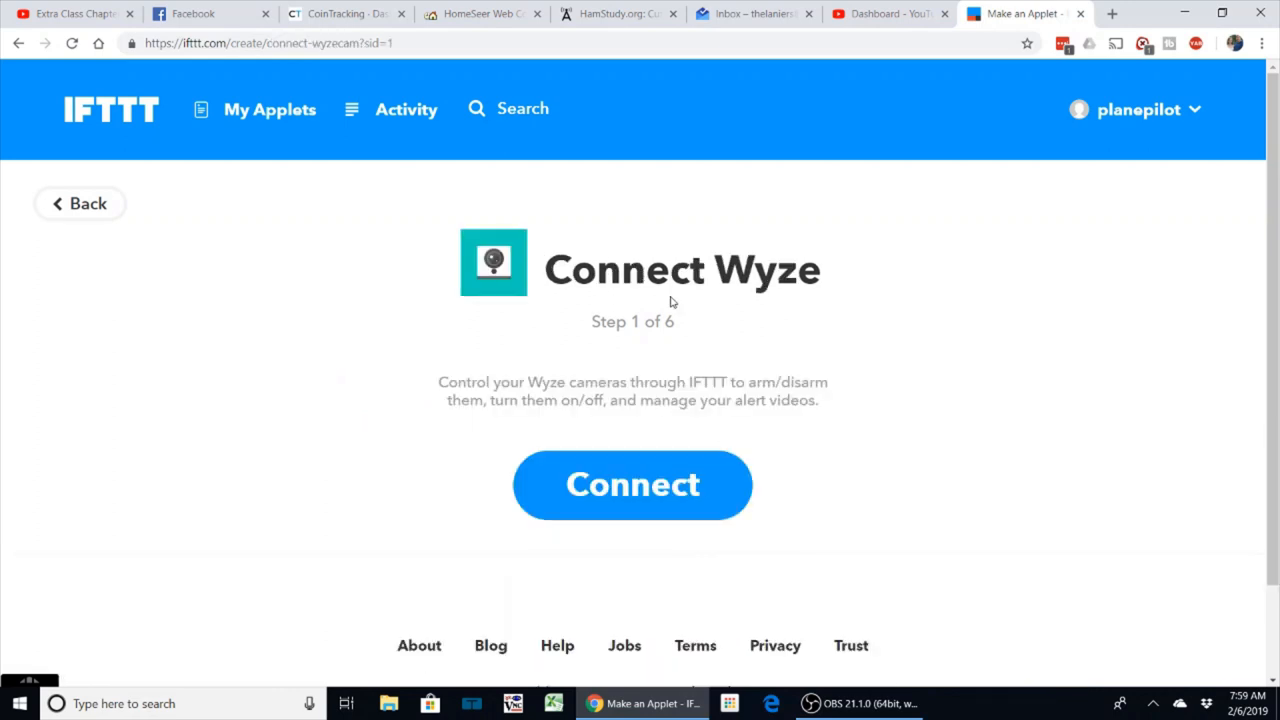
{"action": "mouse_move", "coordinate": [240, 250]}
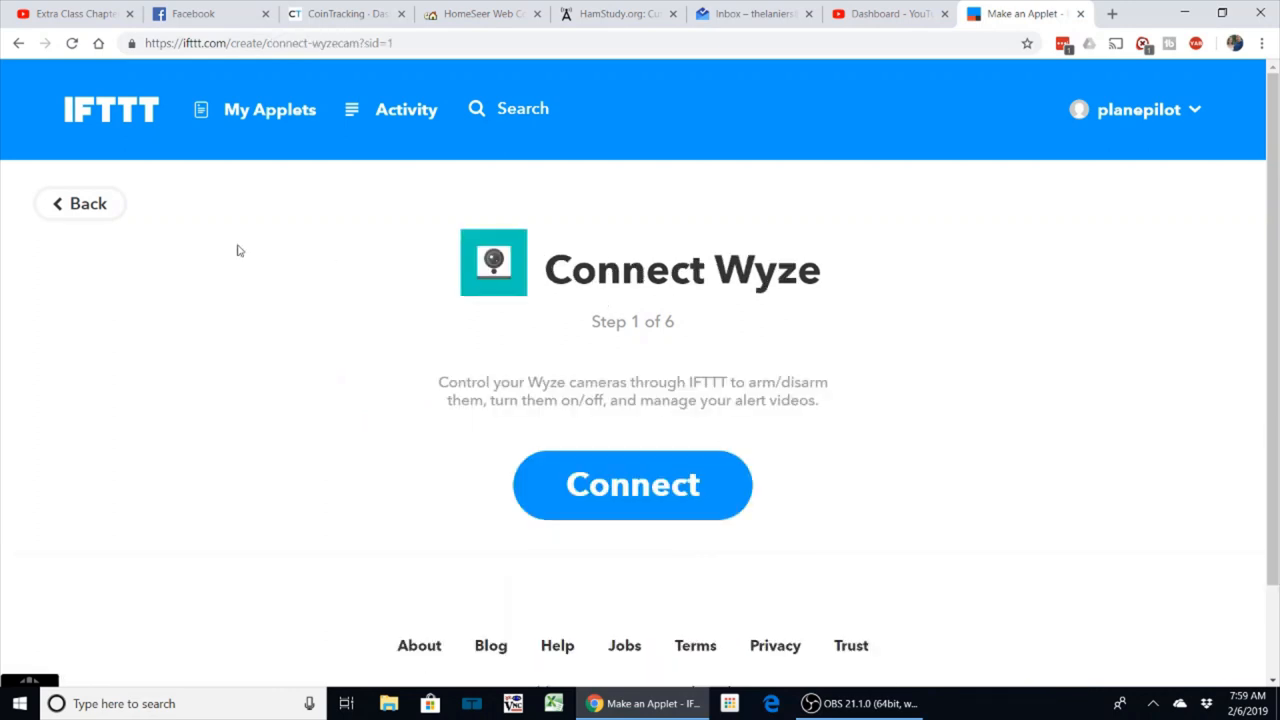
{"action": "mouse_move", "coordinate": [164, 158]}
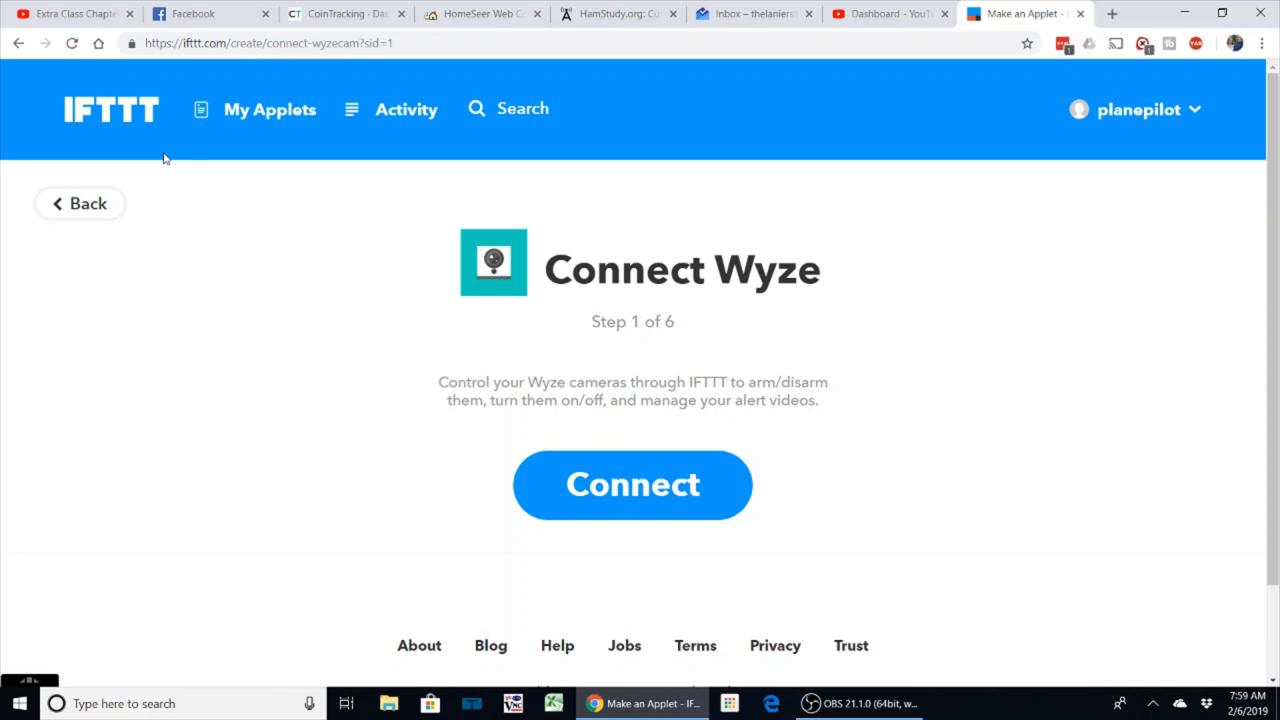
{"action": "mouse_move", "coordinate": [196, 150]}
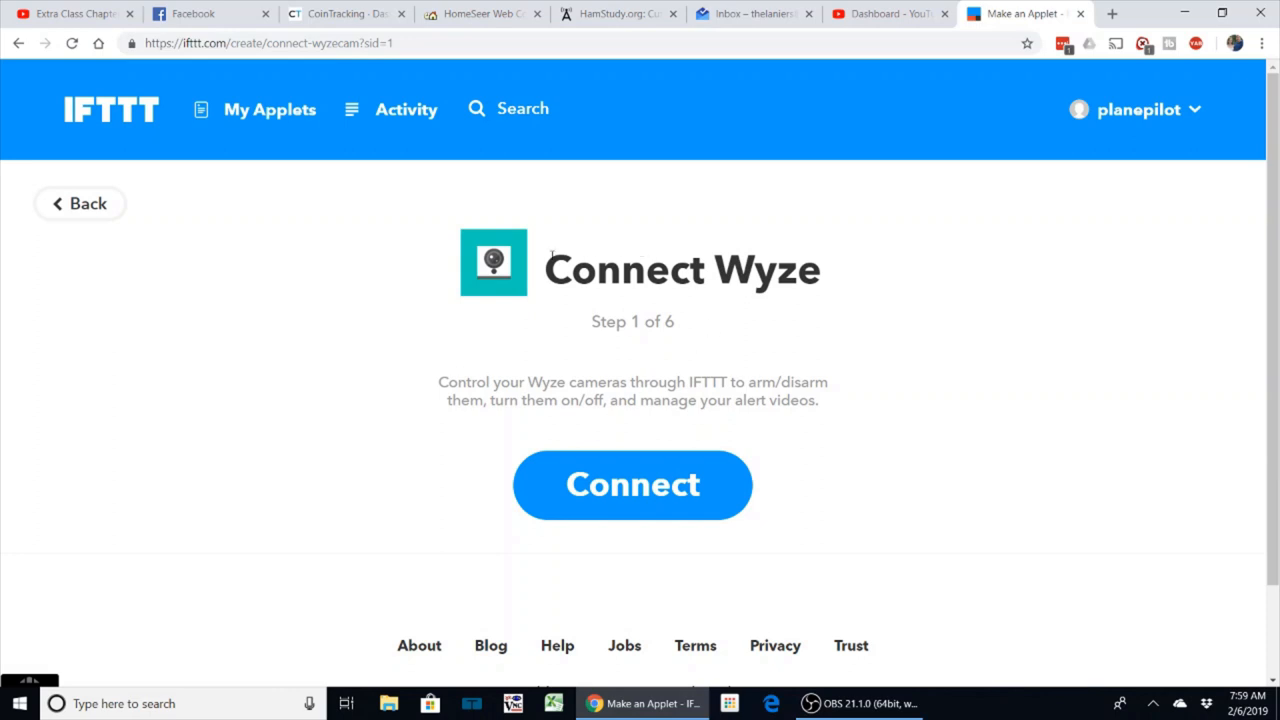
{"action": "mouse_move", "coordinate": [632, 486]}
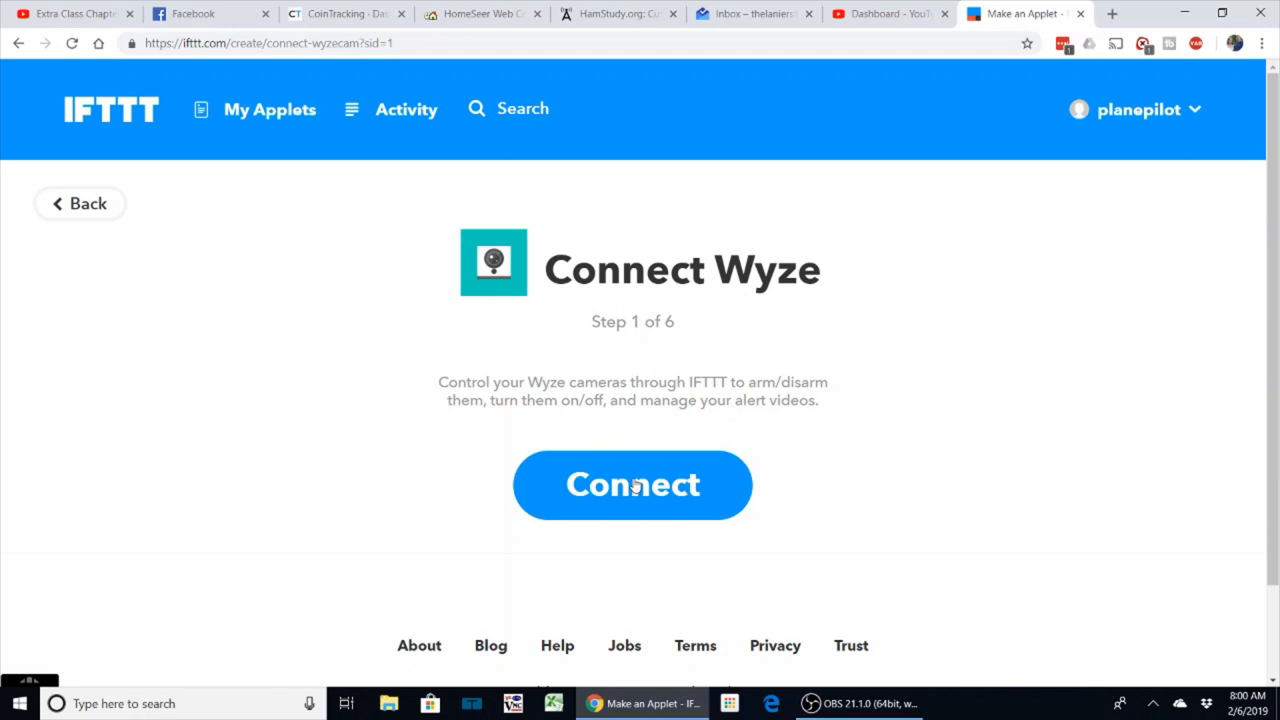
Connect the Wyze account, signing in with the Wyze credentials
{"action": "left_click", "coordinate": [632, 486]}
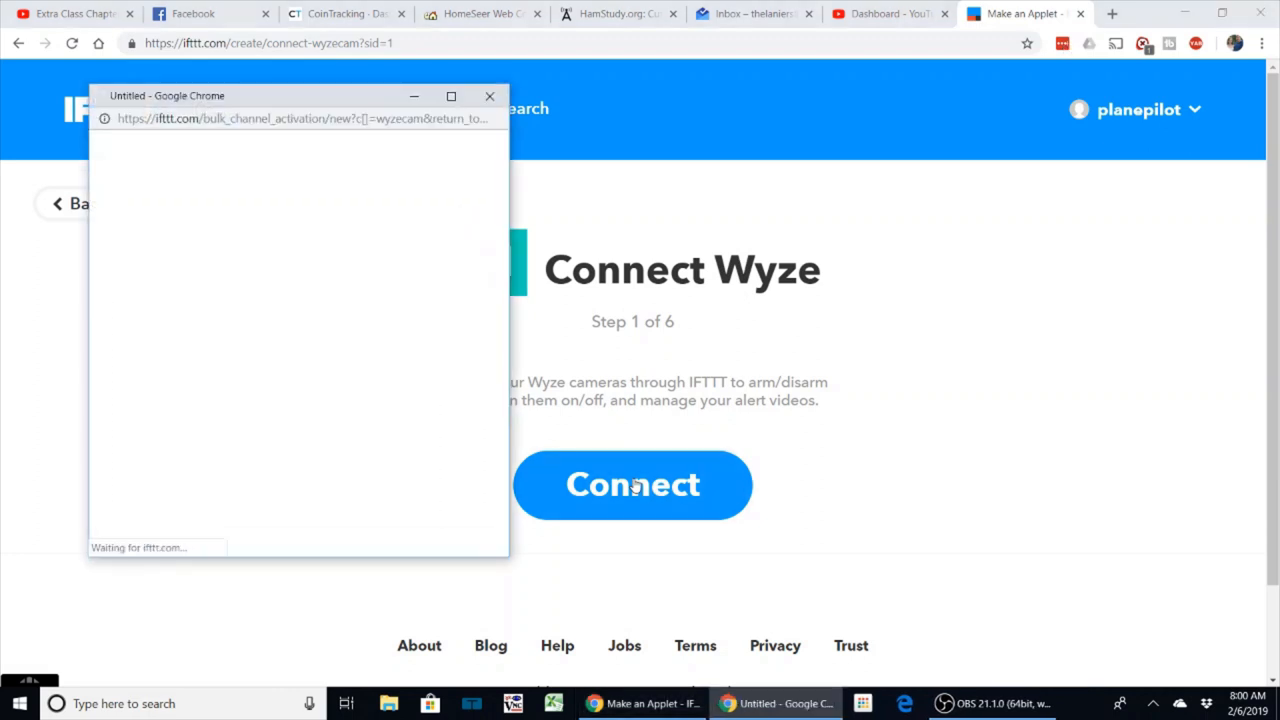
{"action": "left_click", "coordinate": [632, 486]}
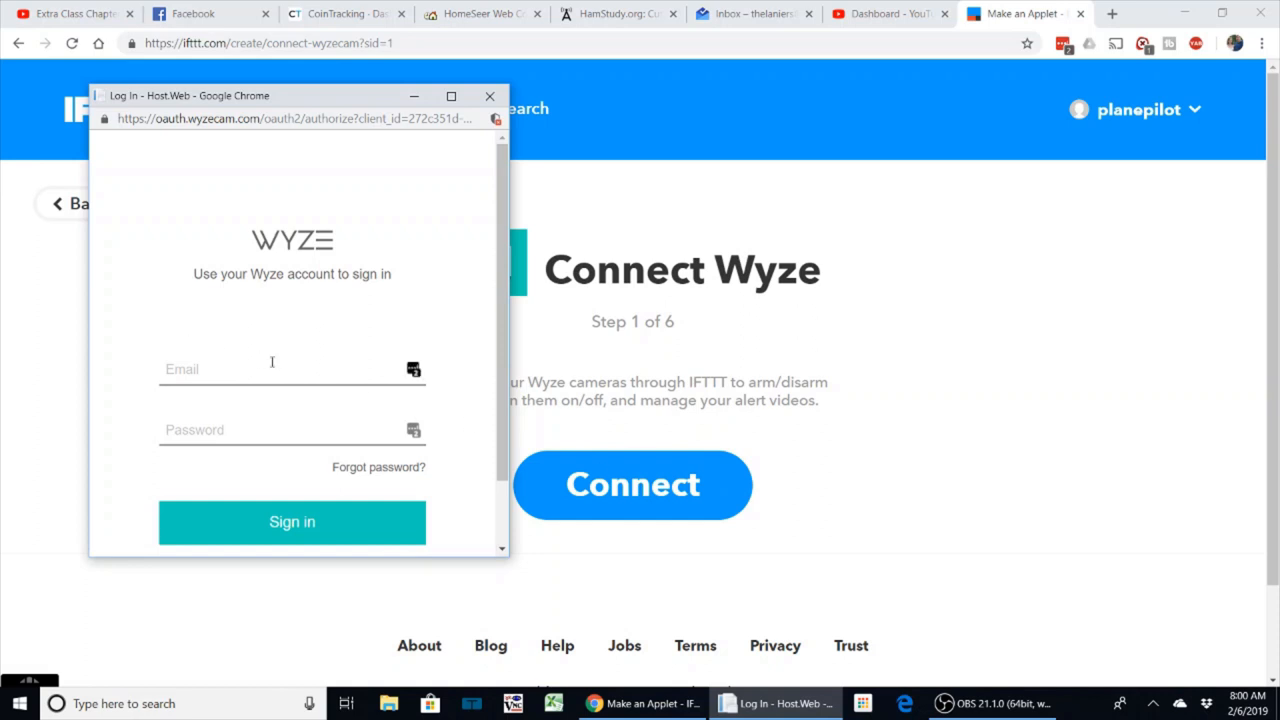
{"action": "mouse_move", "coordinate": [364, 368]}
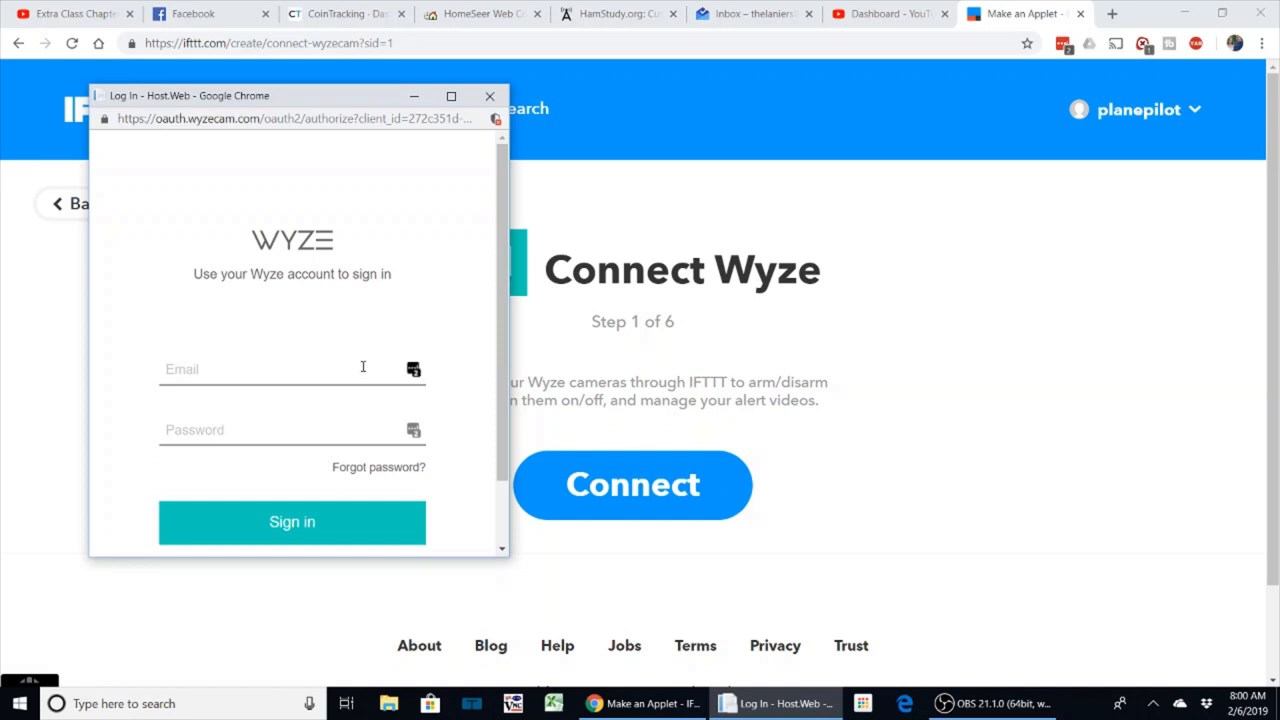
{"action": "left_click", "coordinate": [292, 520]}
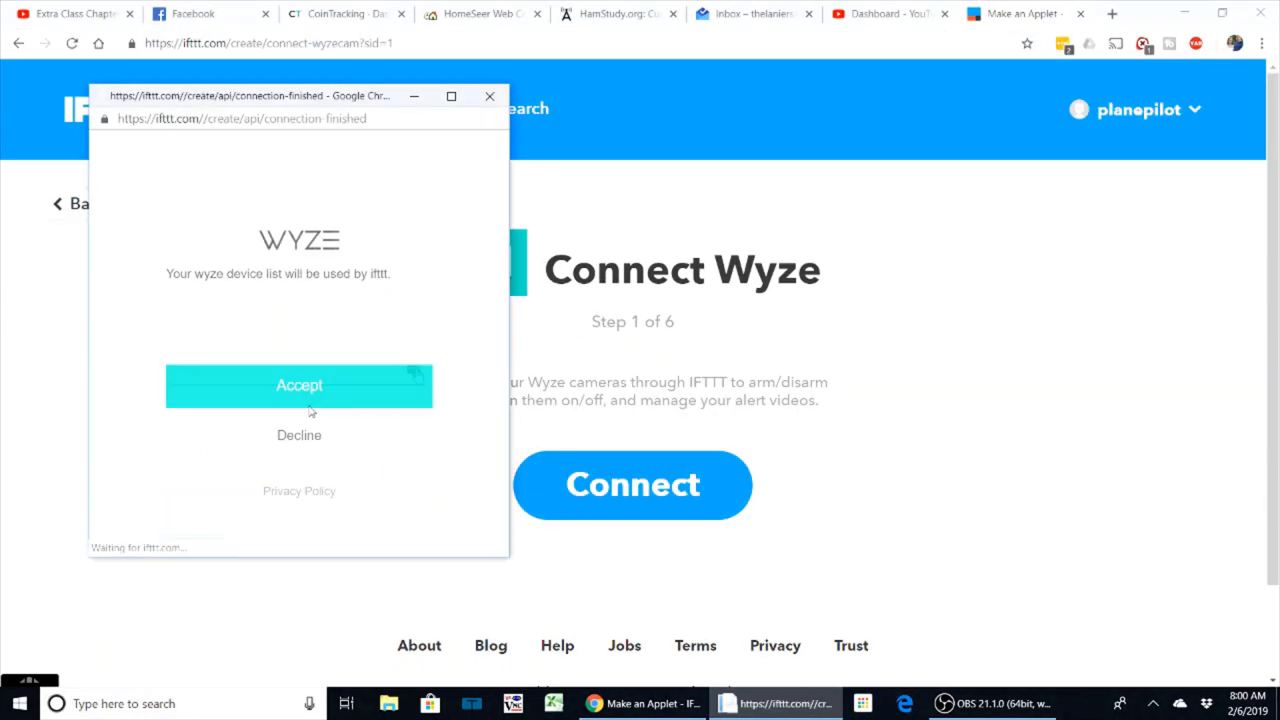
Accept sharing the device list and make motion detected on the Beach Inside camera the trigger
{"action": "left_click", "coordinate": [300, 384]}
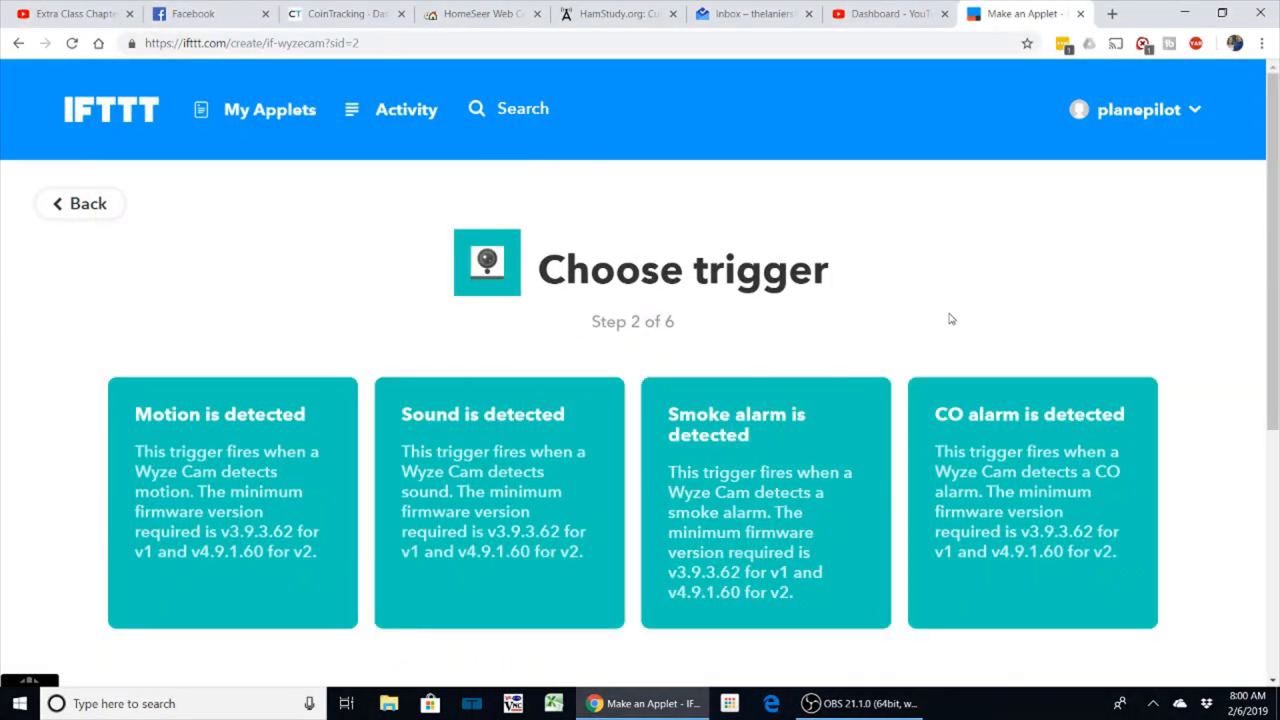
{"action": "mouse_move", "coordinate": [1020, 260]}
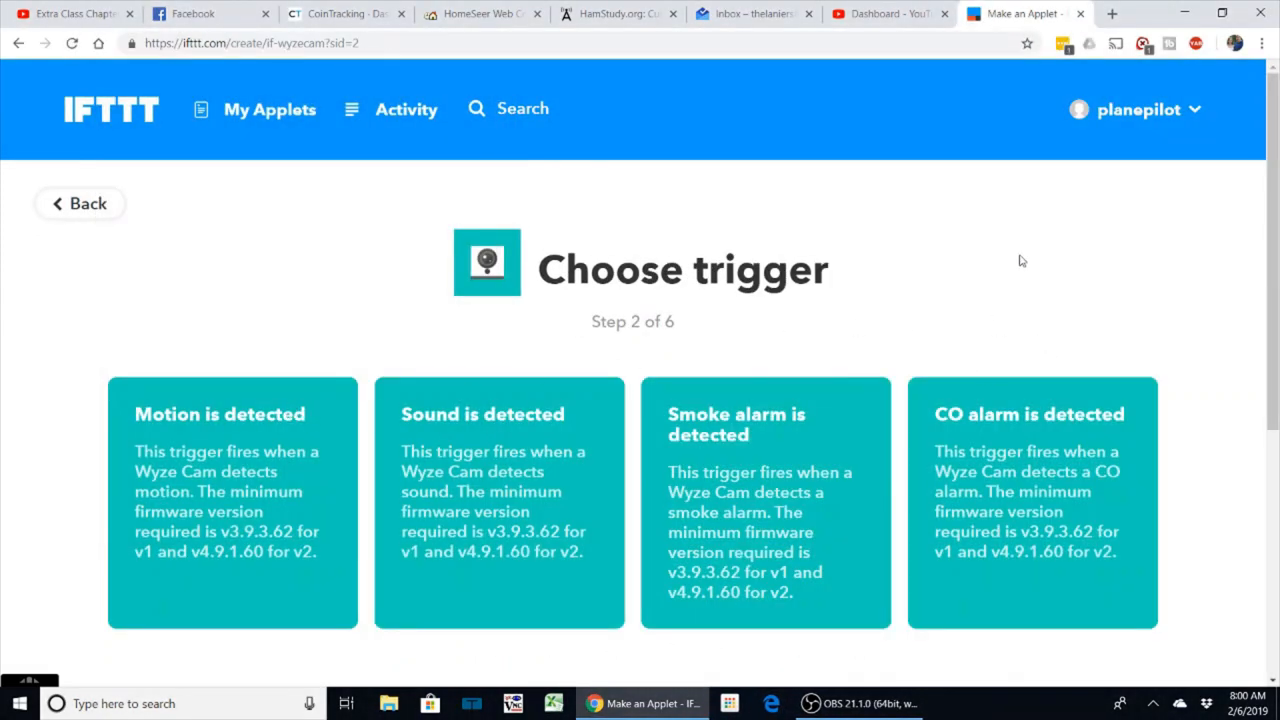
{"action": "mouse_move", "coordinate": [196, 240]}
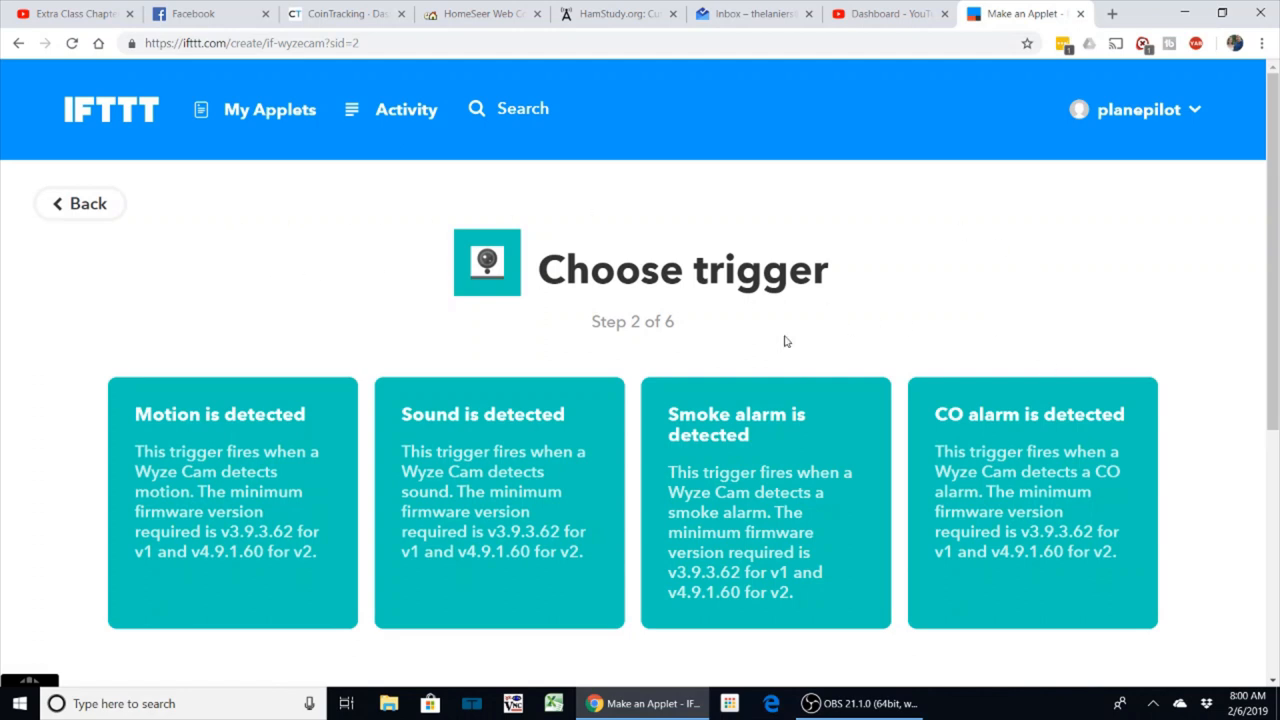
{"action": "scroll", "scroll_direction": "down", "scroll_amount": 3}
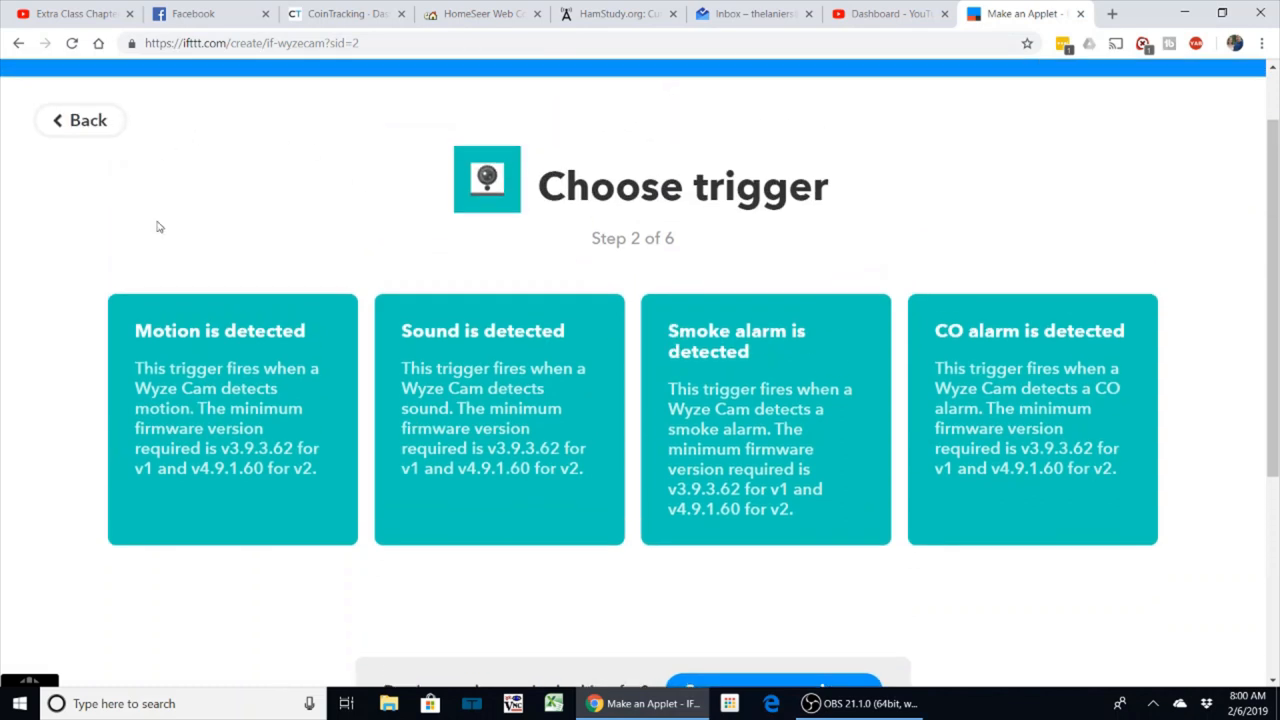
{"action": "mouse_move", "coordinate": [228, 364]}
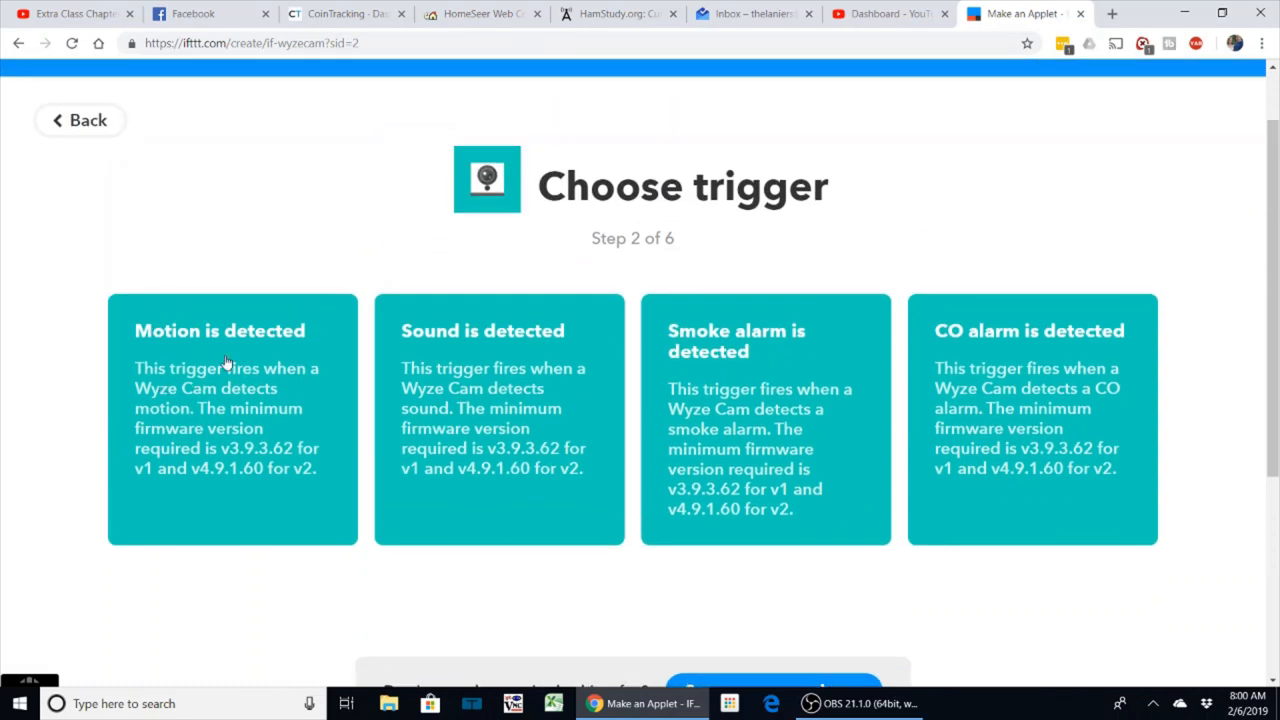
{"action": "left_click", "coordinate": [232, 330]}
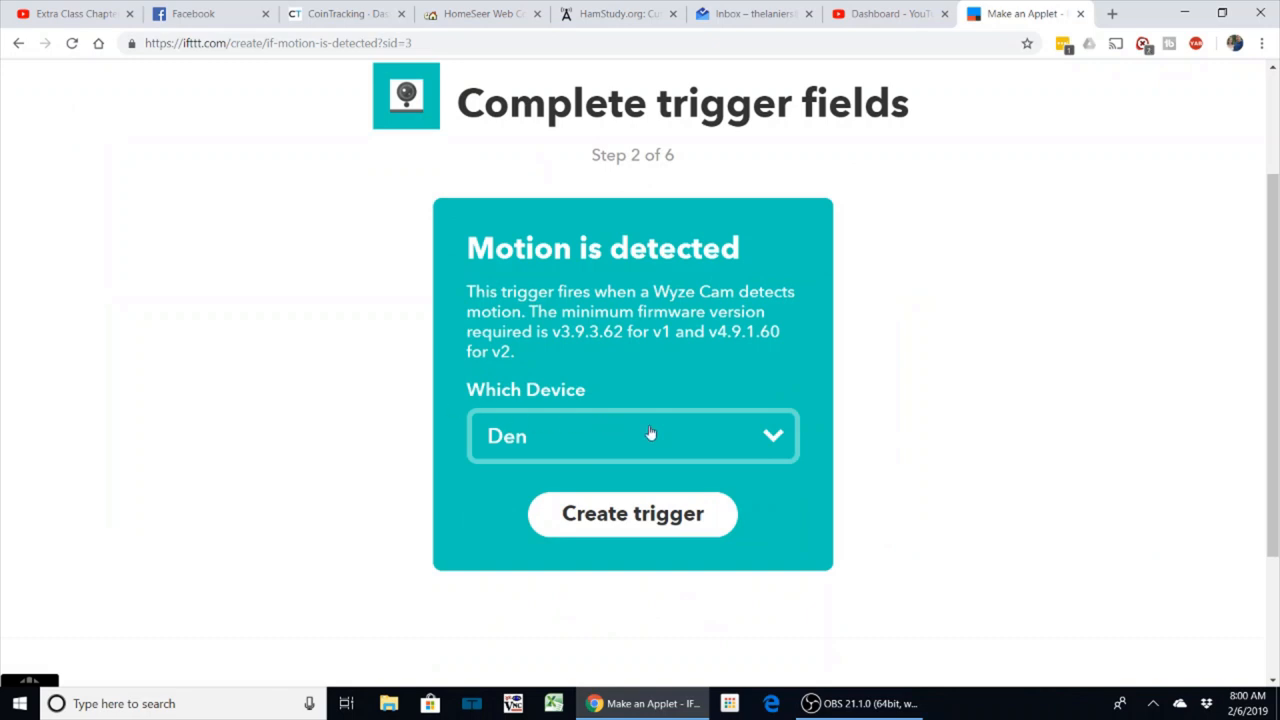
{"action": "left_click", "coordinate": [632, 436]}
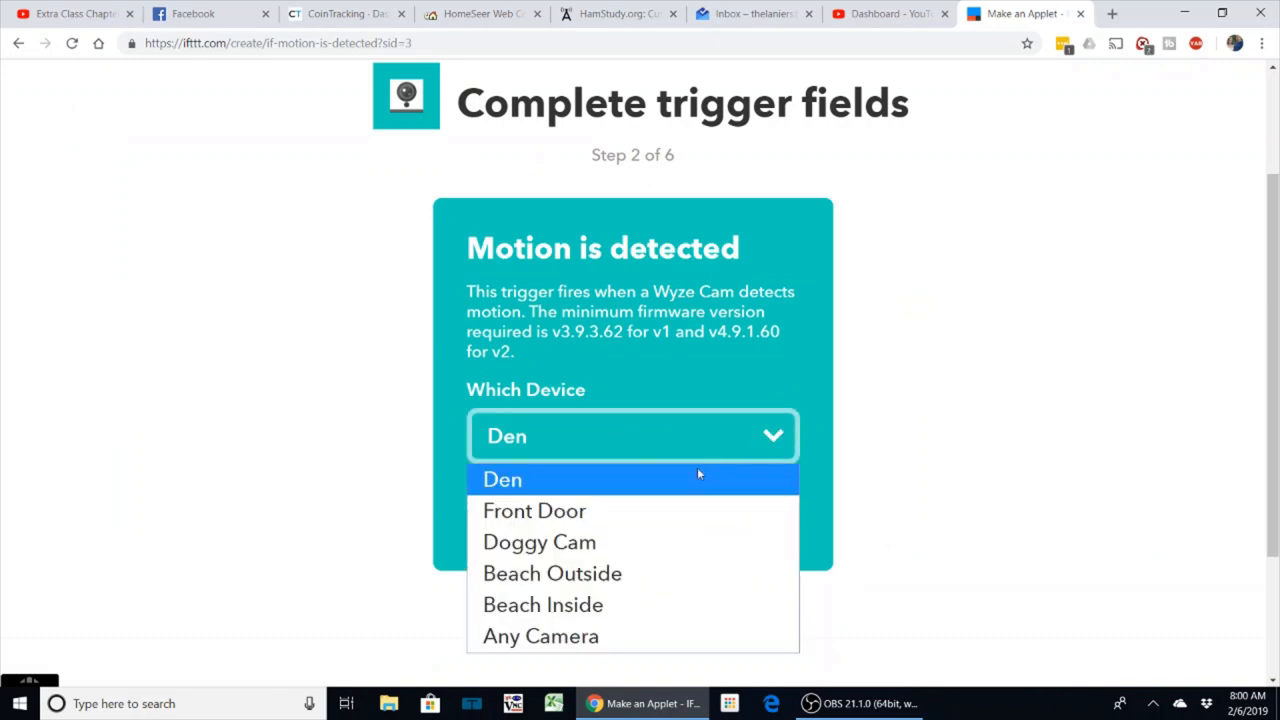
{"action": "mouse_move", "coordinate": [570, 604]}
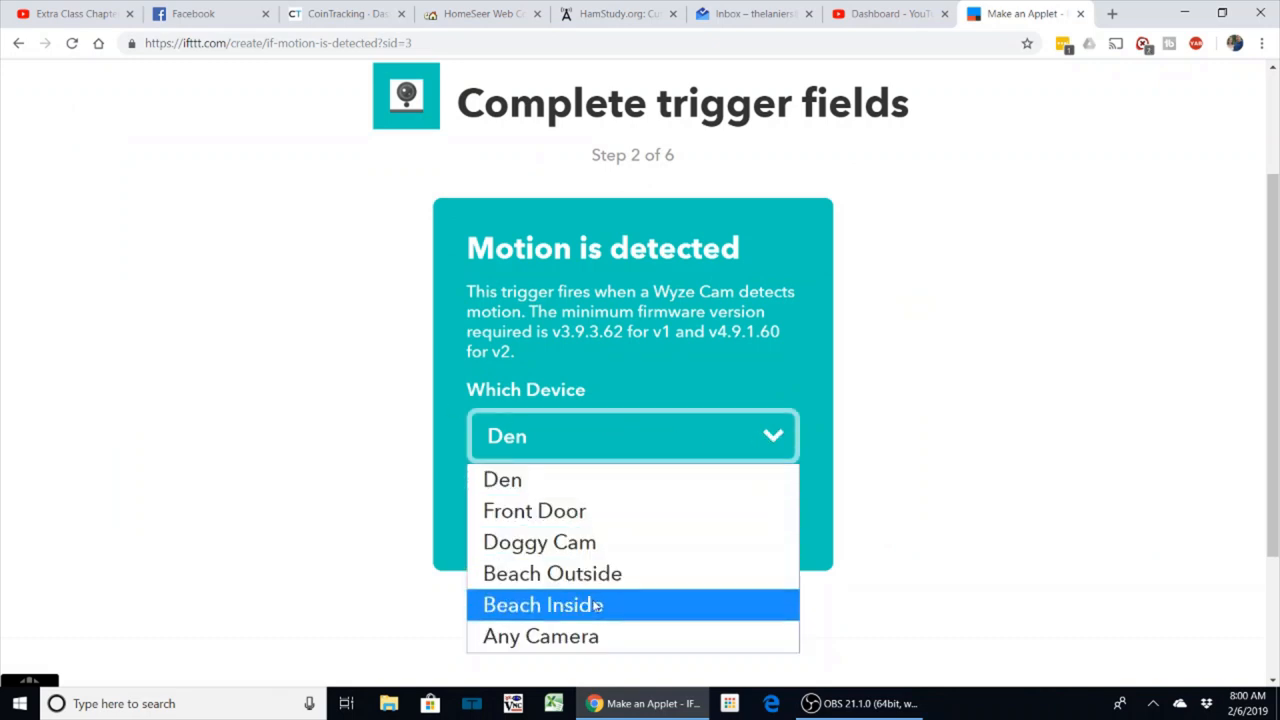
{"action": "left_click", "coordinate": [542, 604]}
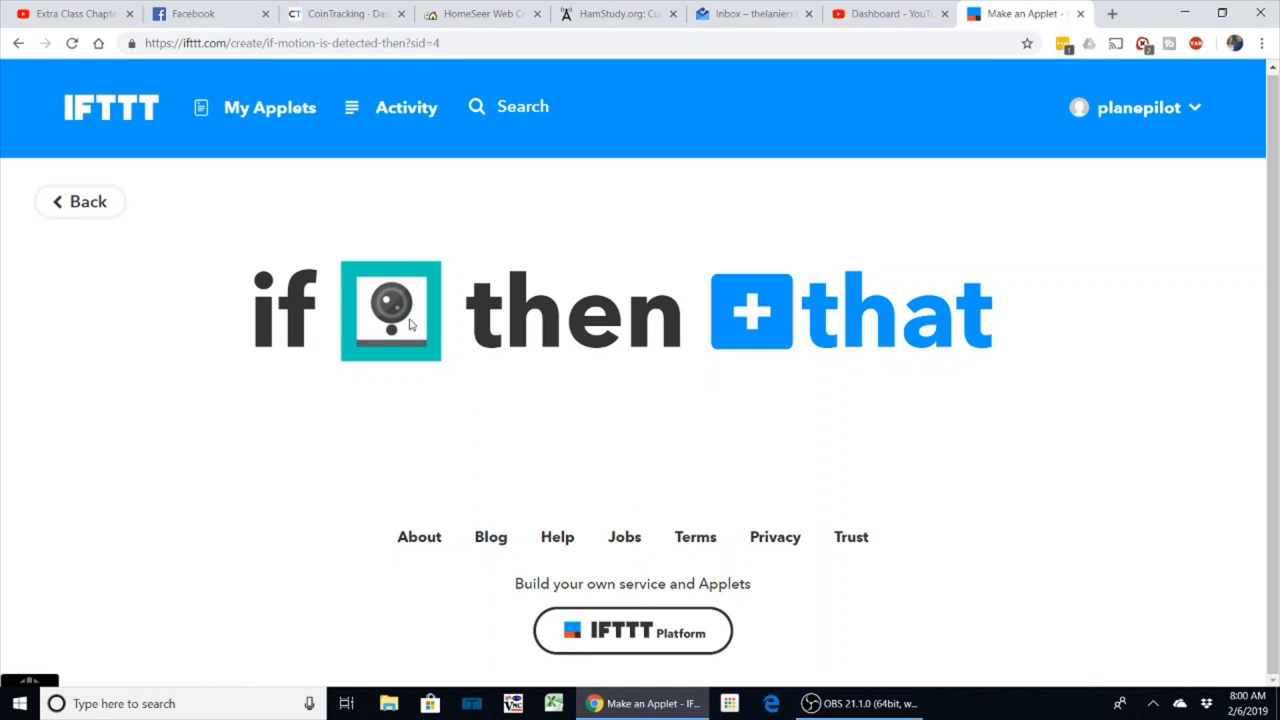
{"action": "mouse_move", "coordinate": [800, 336]}
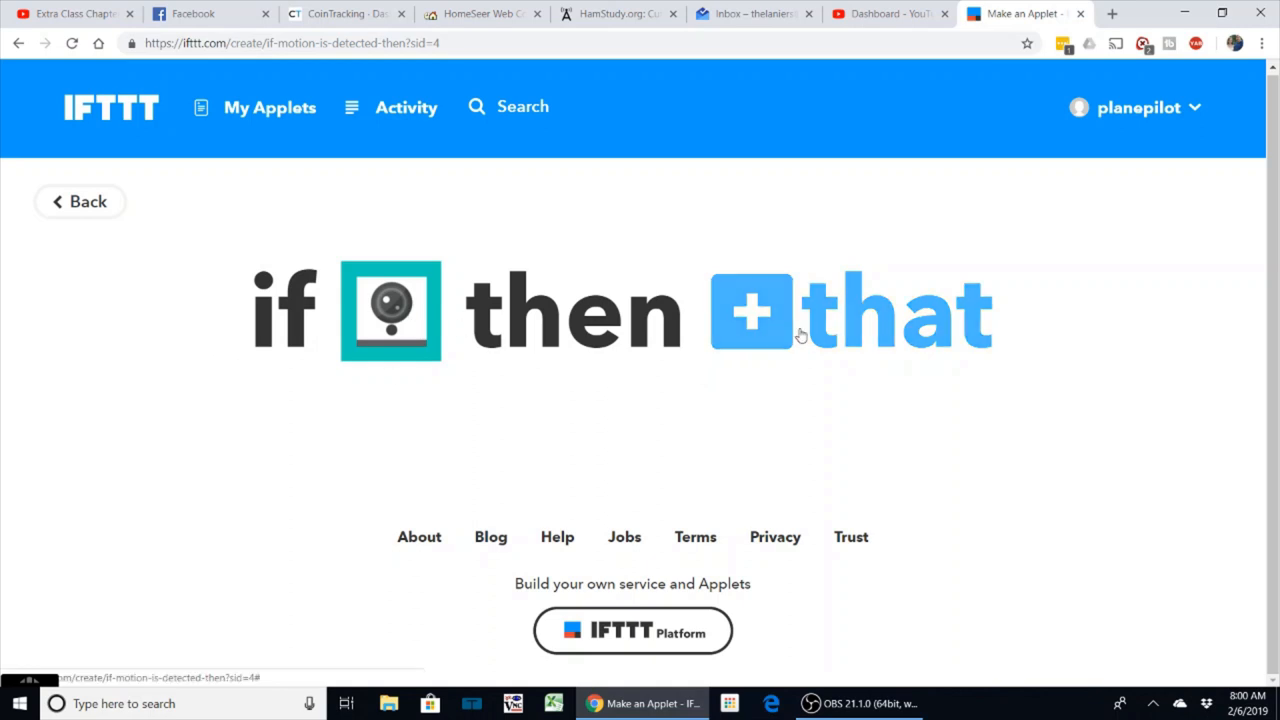
Choose SMS as the applet's action service
{"action": "left_click", "coordinate": [750, 312]}
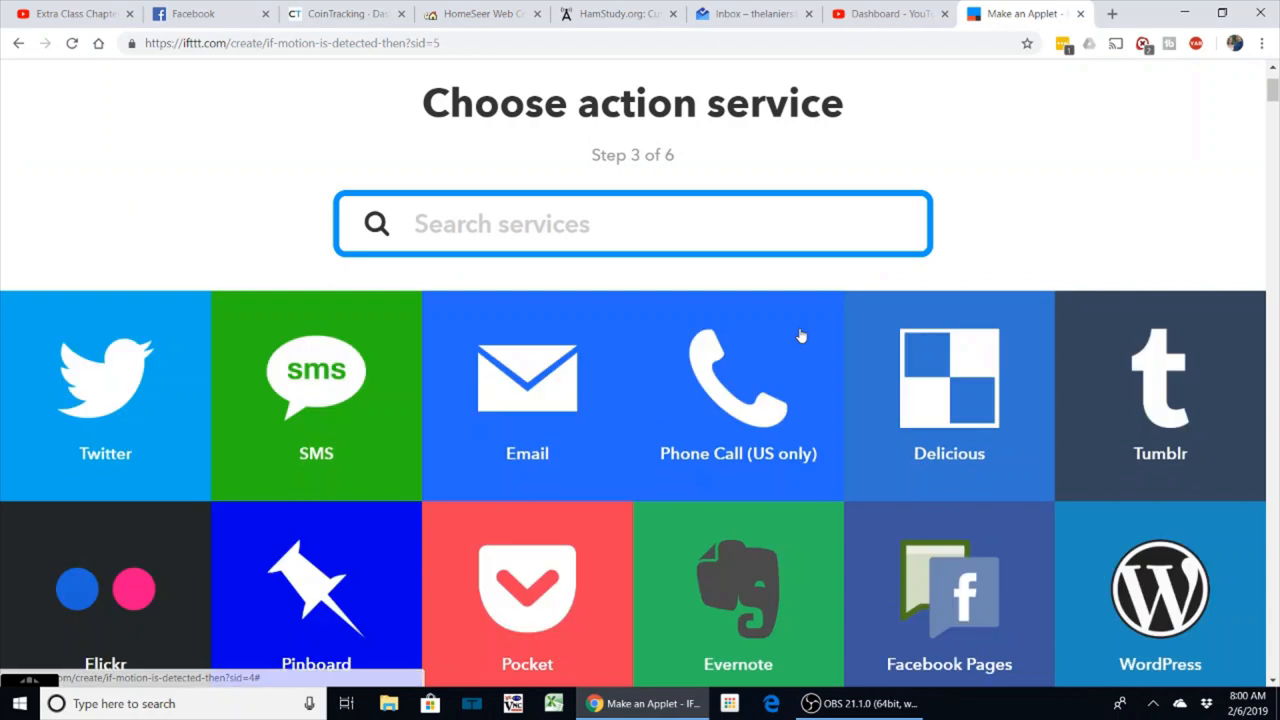
{"action": "mouse_move", "coordinate": [316, 376]}
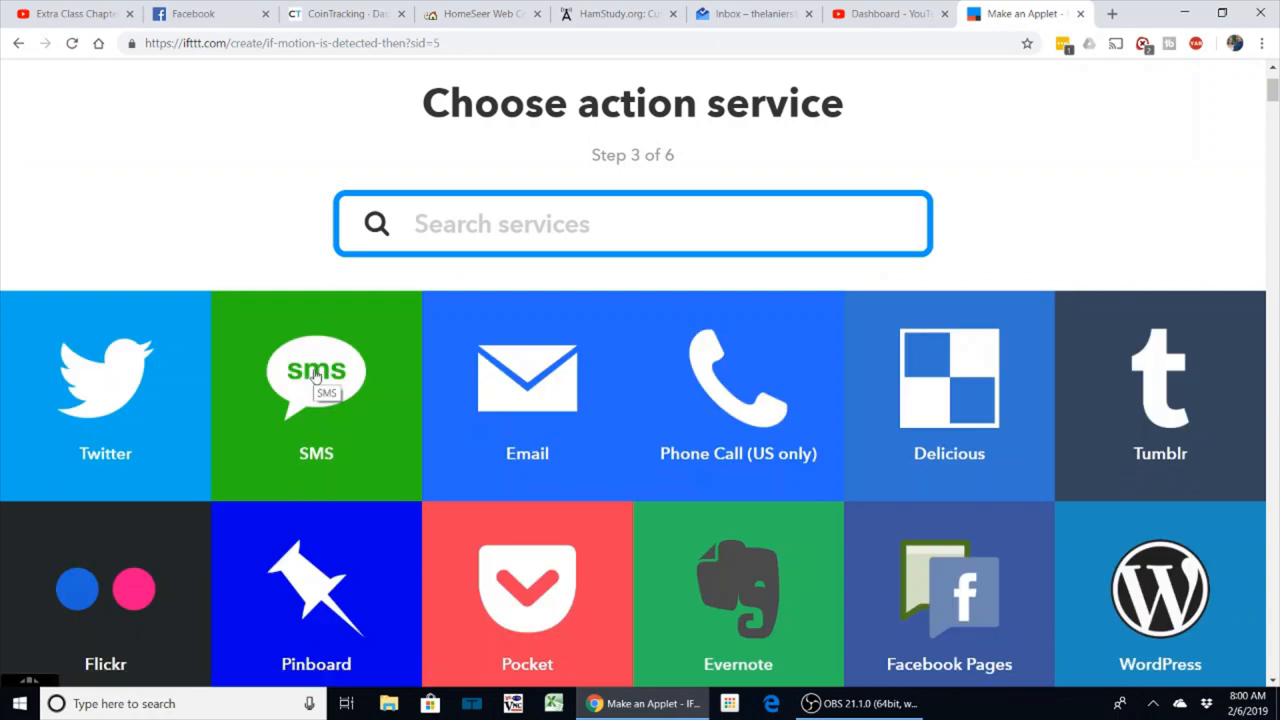
{"action": "mouse_move", "coordinate": [528, 378]}
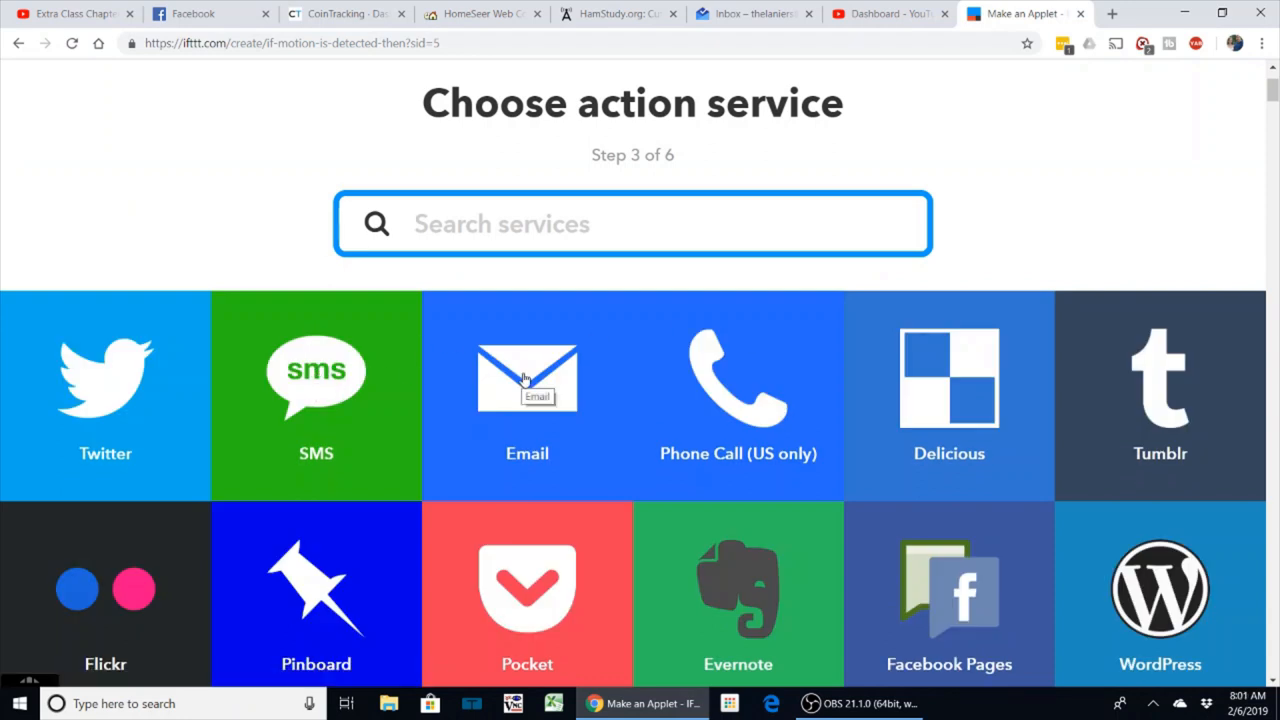
{"action": "mouse_move", "coordinate": [896, 478]}
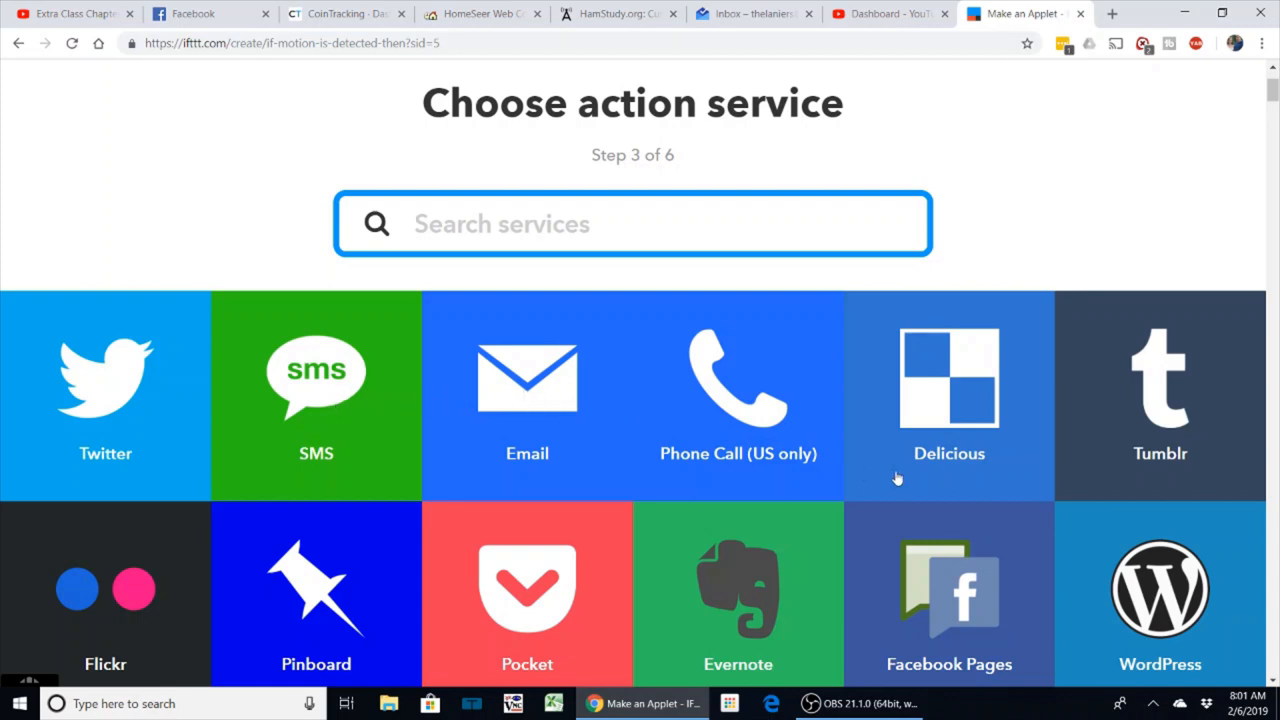
{"action": "scroll", "scroll_direction": "down", "scroll_amount": 3}
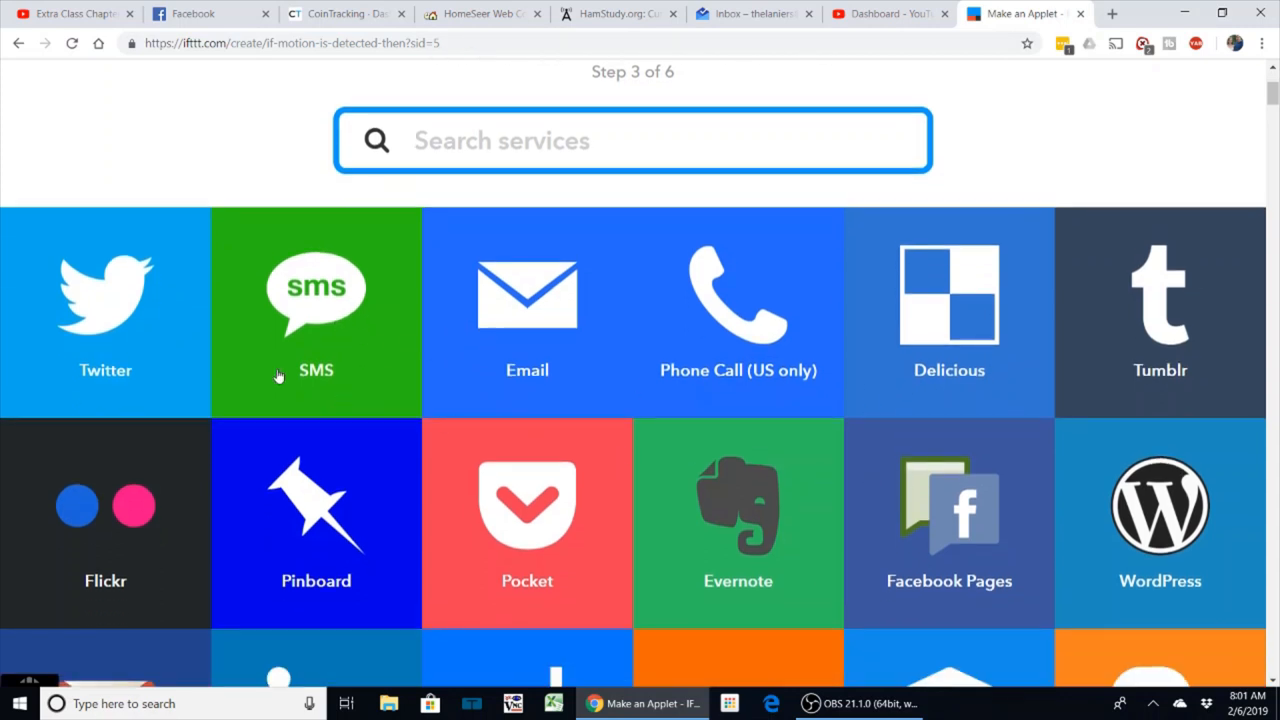
{"action": "scroll", "scroll_direction": "down", "scroll_amount": 3}
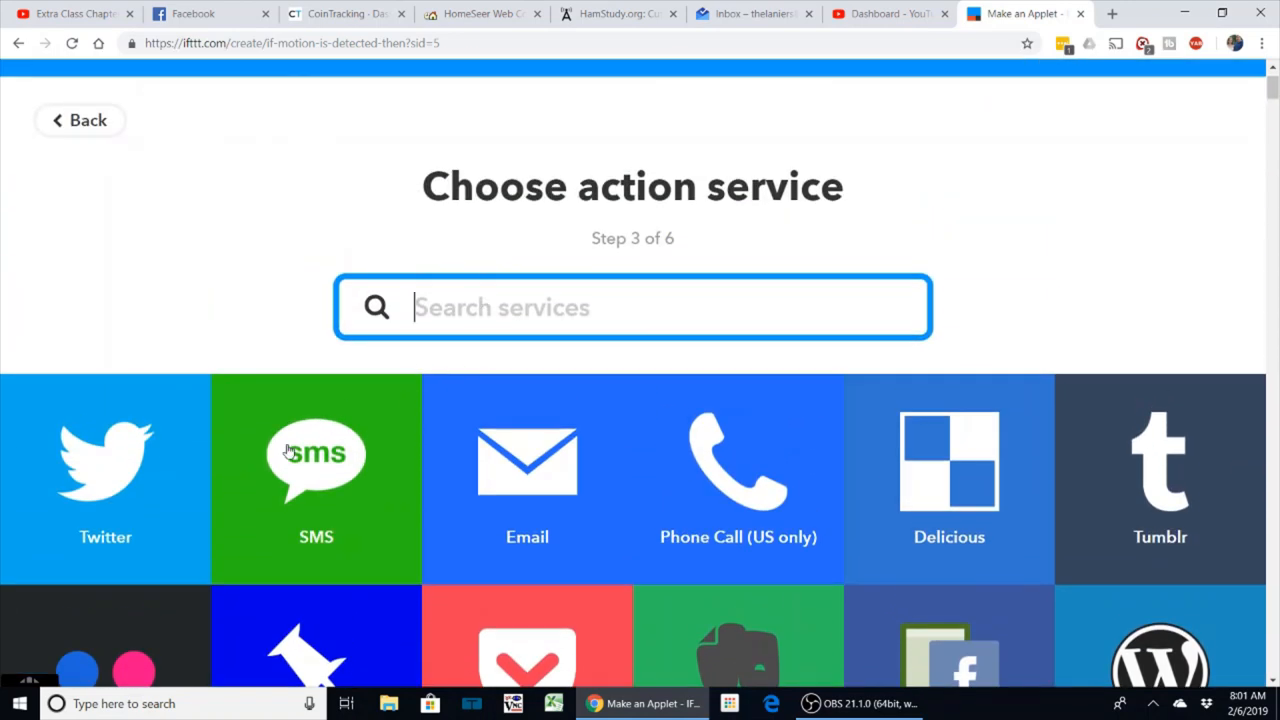
{"action": "left_click", "coordinate": [316, 478]}
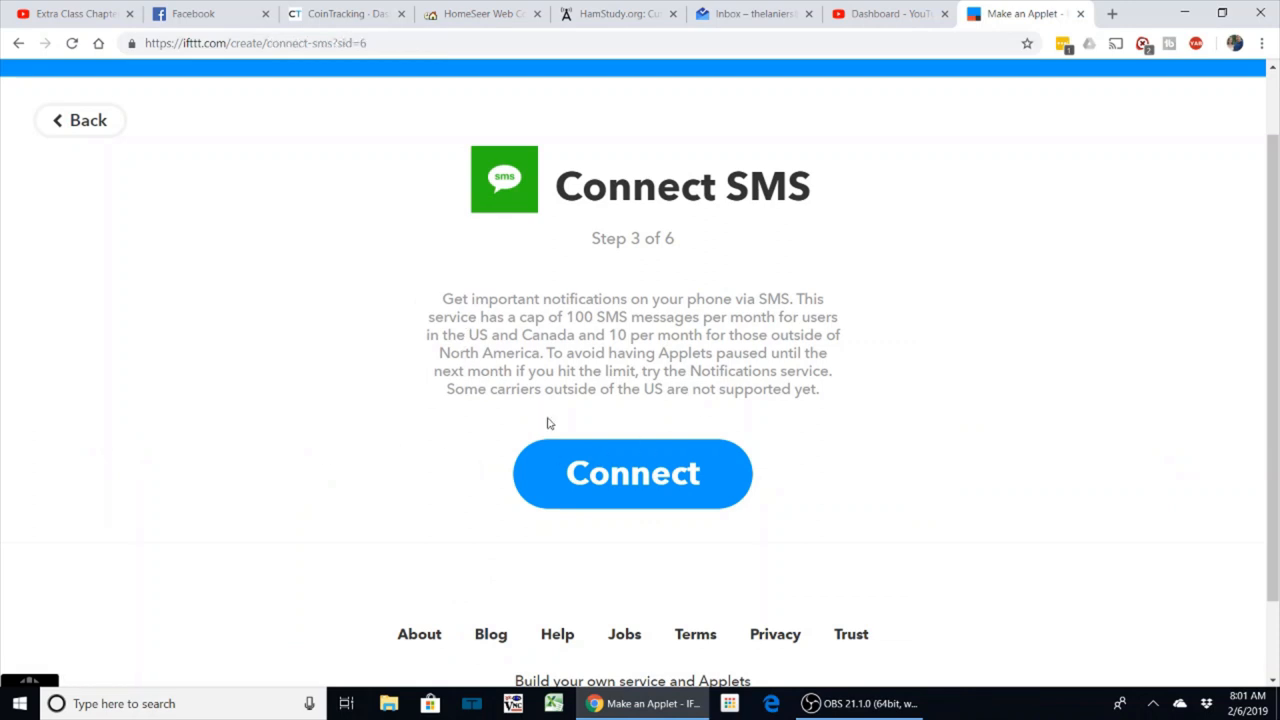
{"action": "mouse_move", "coordinate": [604, 450]}
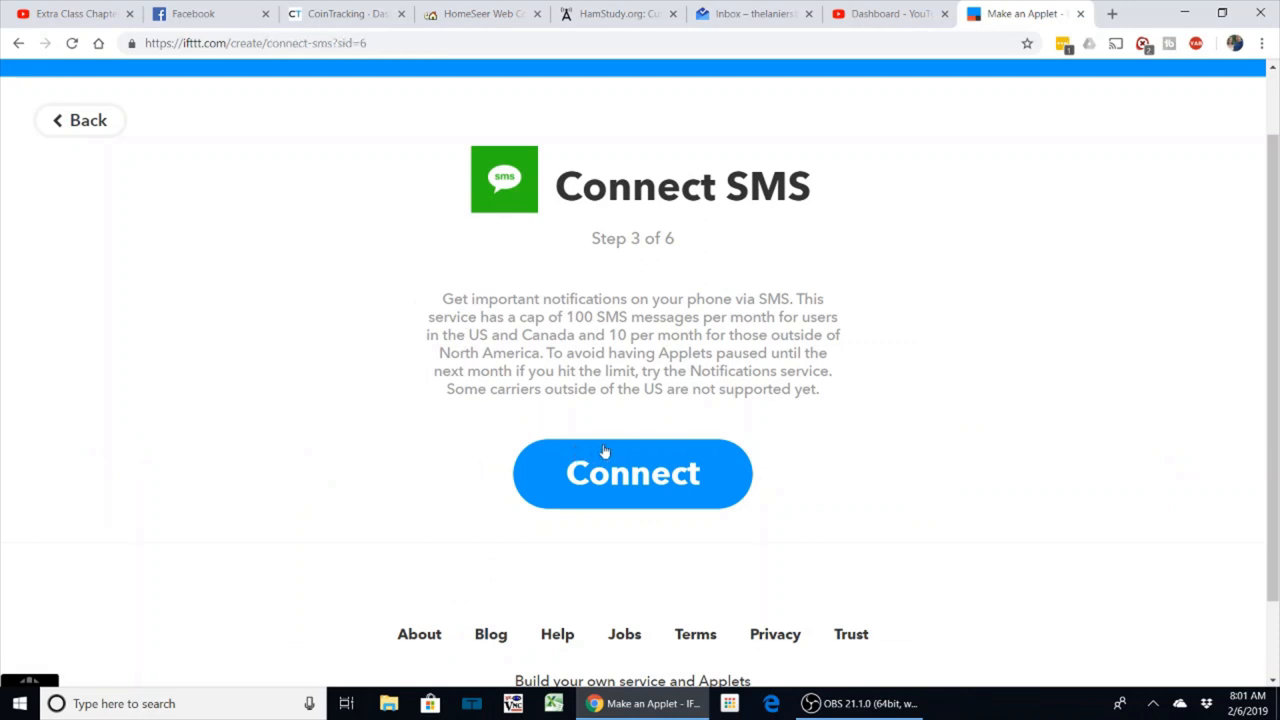
{"action": "mouse_move", "coordinate": [616, 448]}
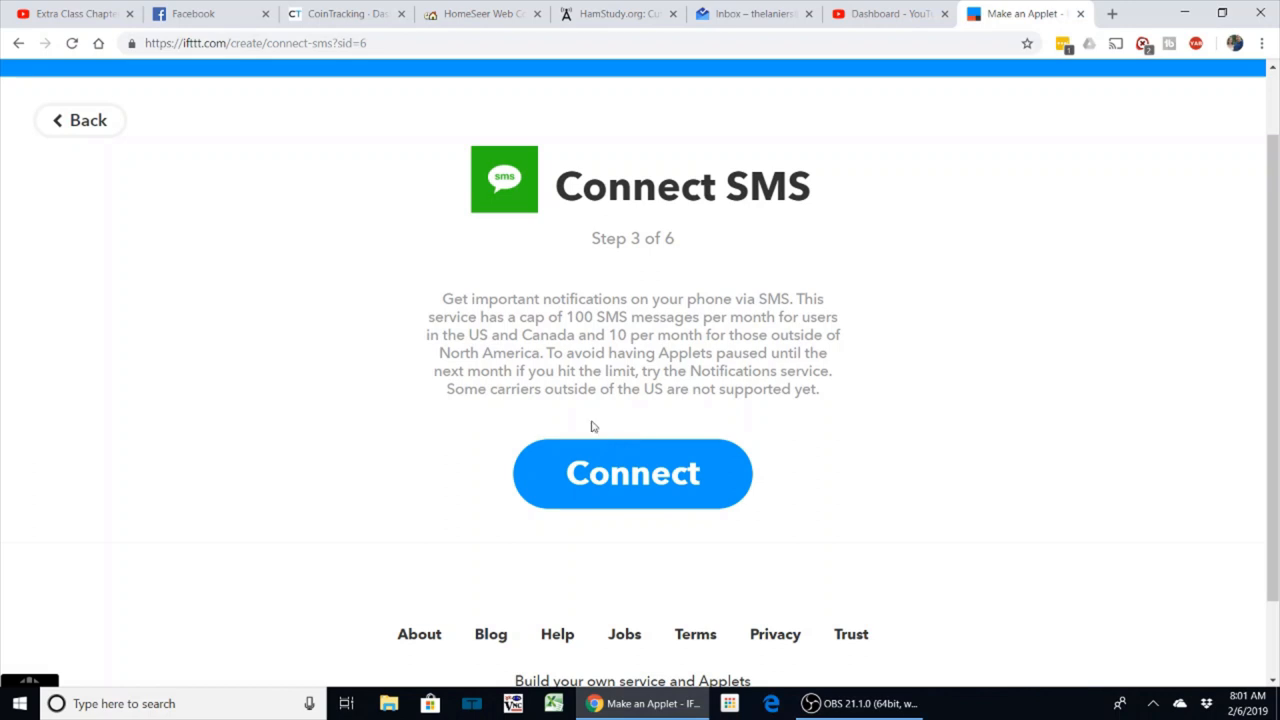
Connect the SMS service to the account
{"action": "left_click", "coordinate": [632, 472]}
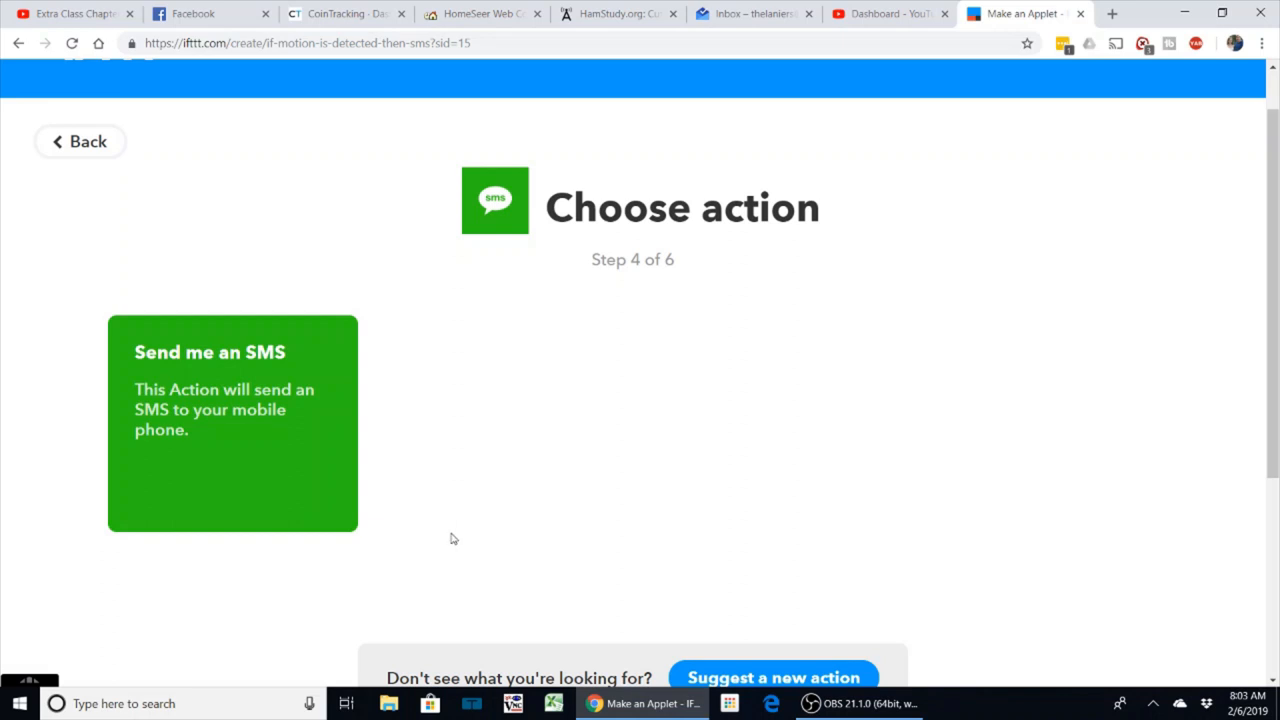
{"action": "mouse_move", "coordinate": [364, 402]}
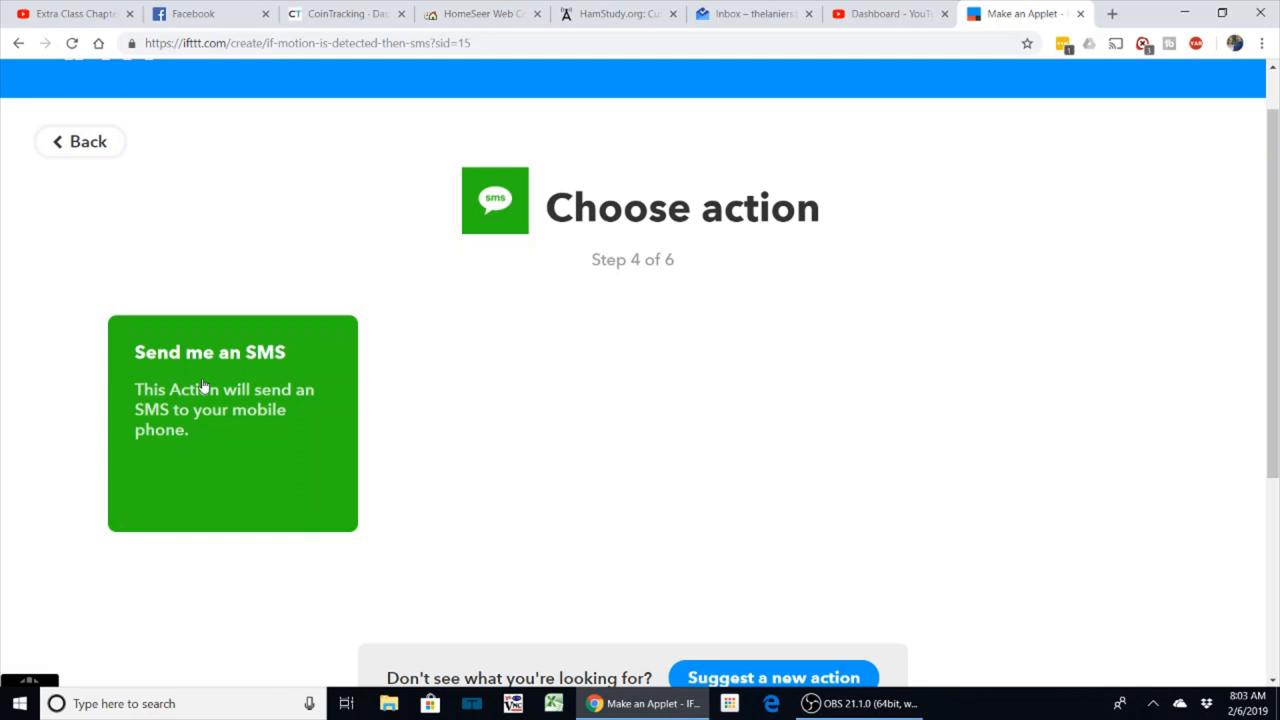
Make the action 'Send me an SMS' with the default motion message and create it
{"action": "left_click", "coordinate": [232, 422]}
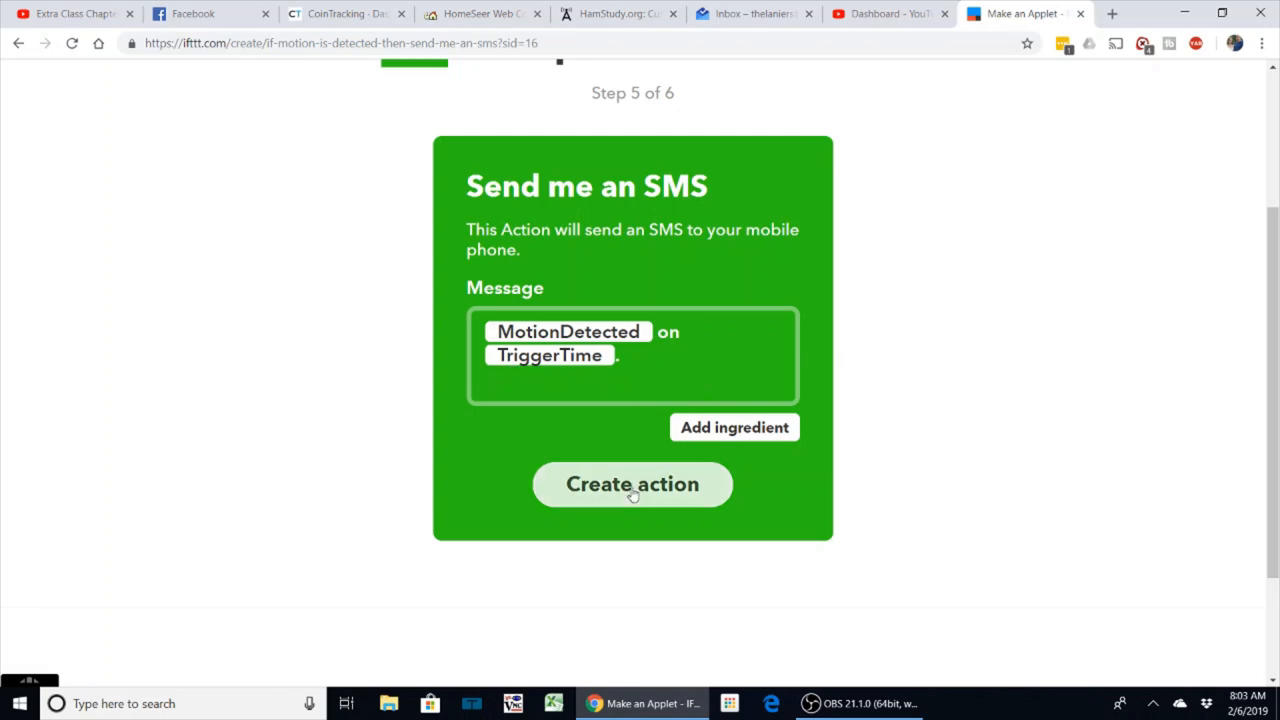
{"action": "left_click", "coordinate": [632, 484]}
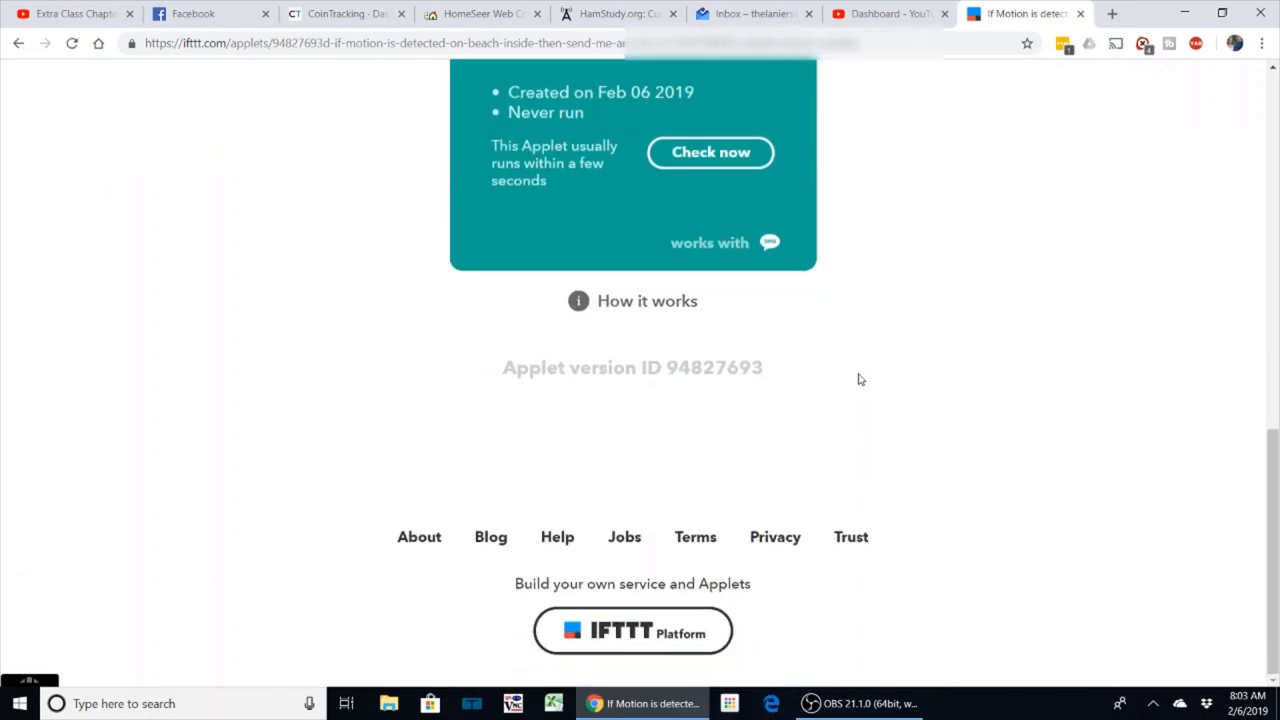
{"action": "mouse_move", "coordinate": [952, 428]}
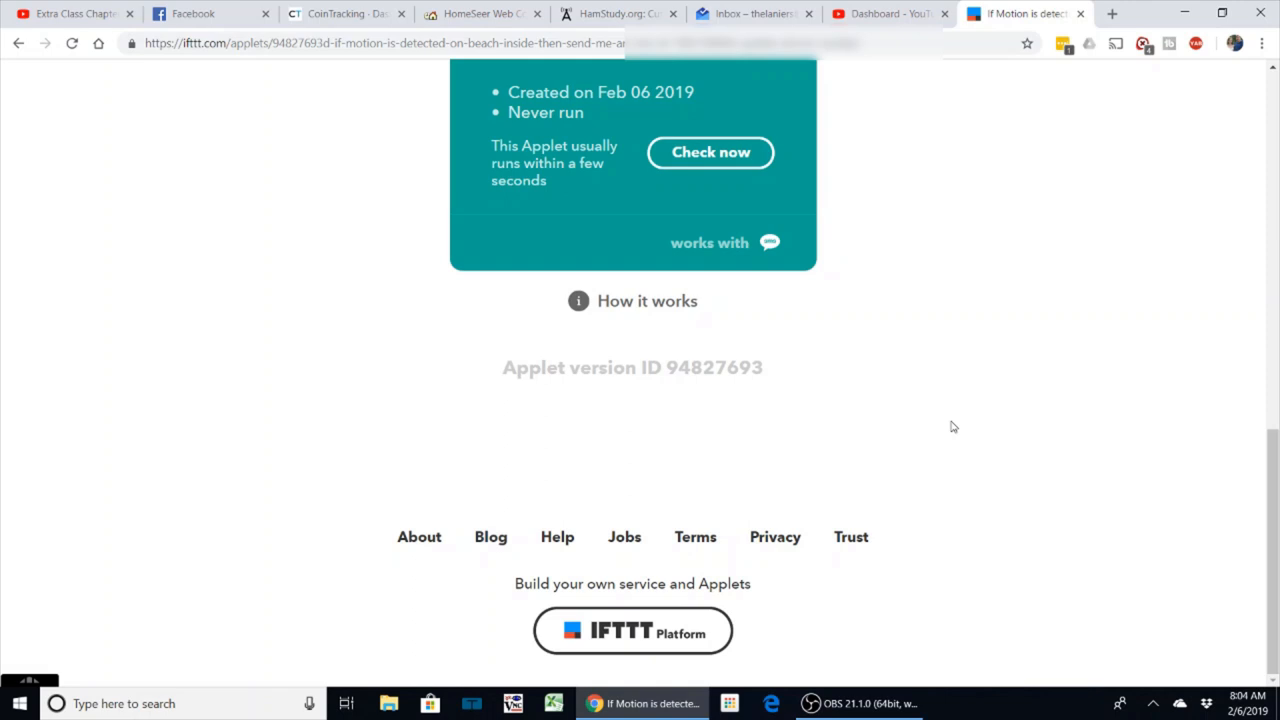
{"action": "scroll", "scroll_direction": "up", "scroll_amount": 3}
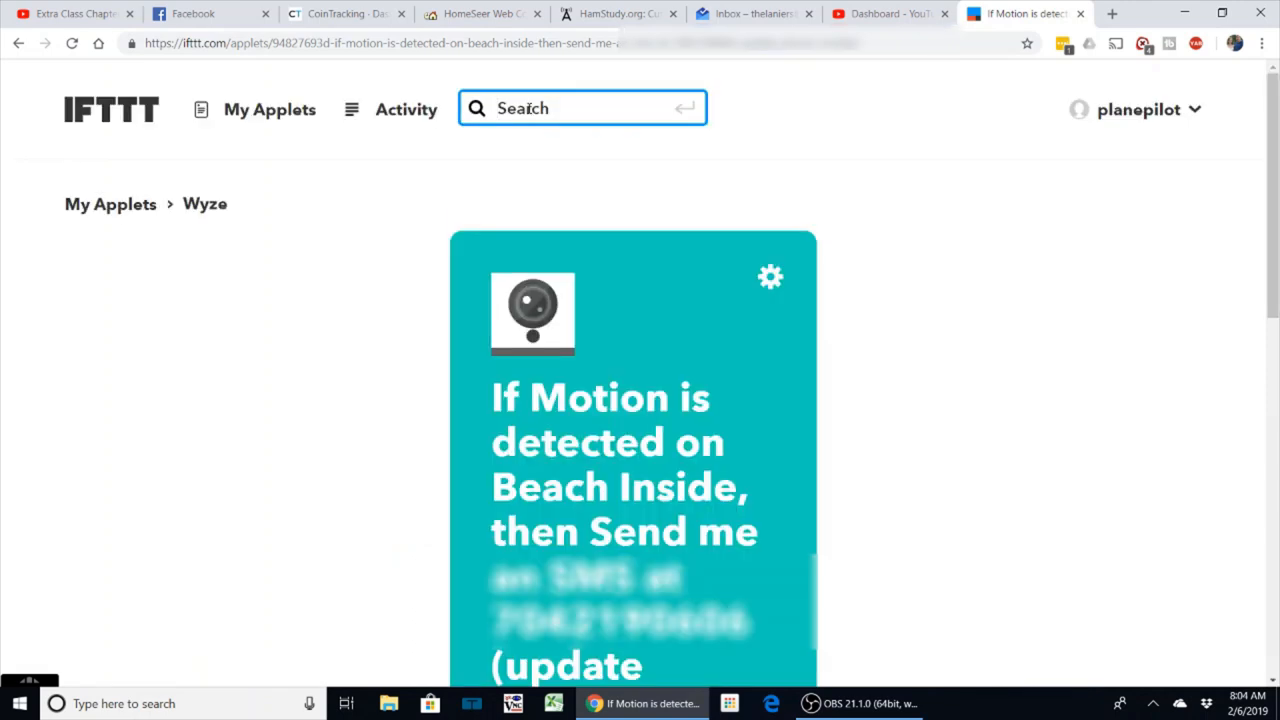
Search for 'wyze' and browse the ready-made Wyze applets, loading more results
{"action": "type", "text": "wyze"}
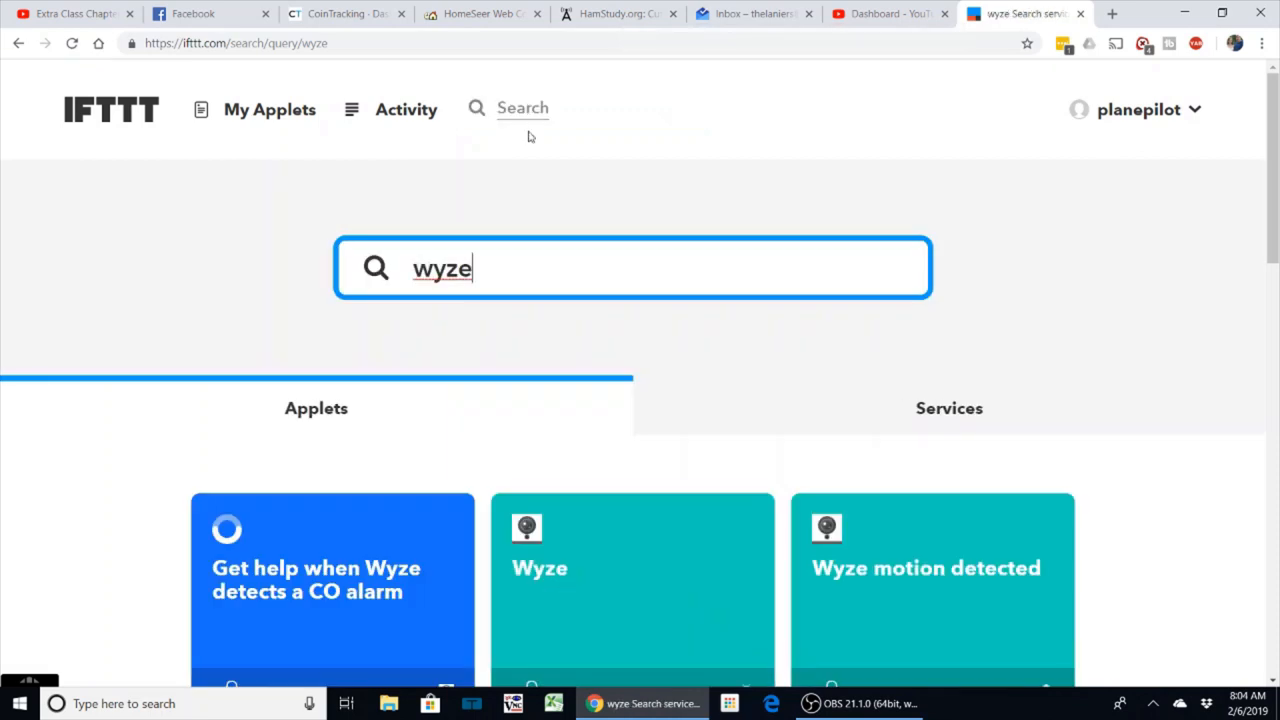
{"action": "scroll", "scroll_direction": "down", "scroll_amount": 3}
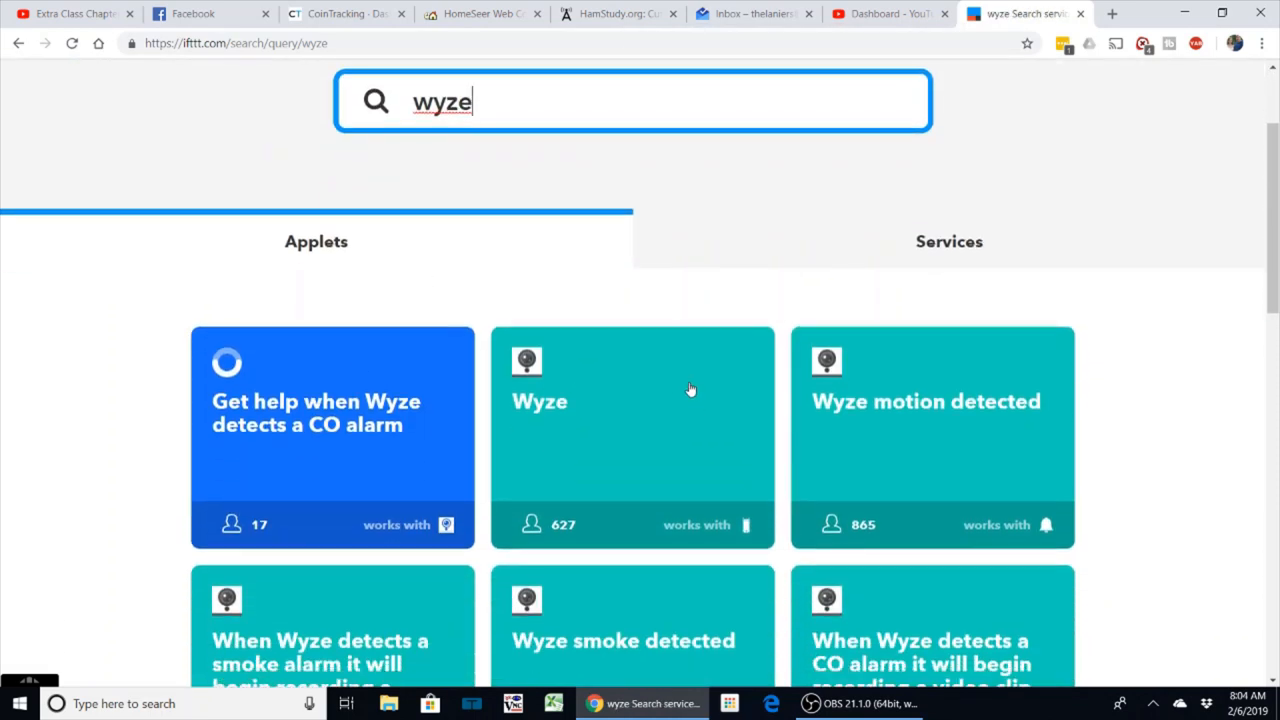
{"action": "scroll", "scroll_direction": "down", "scroll_amount": 3}
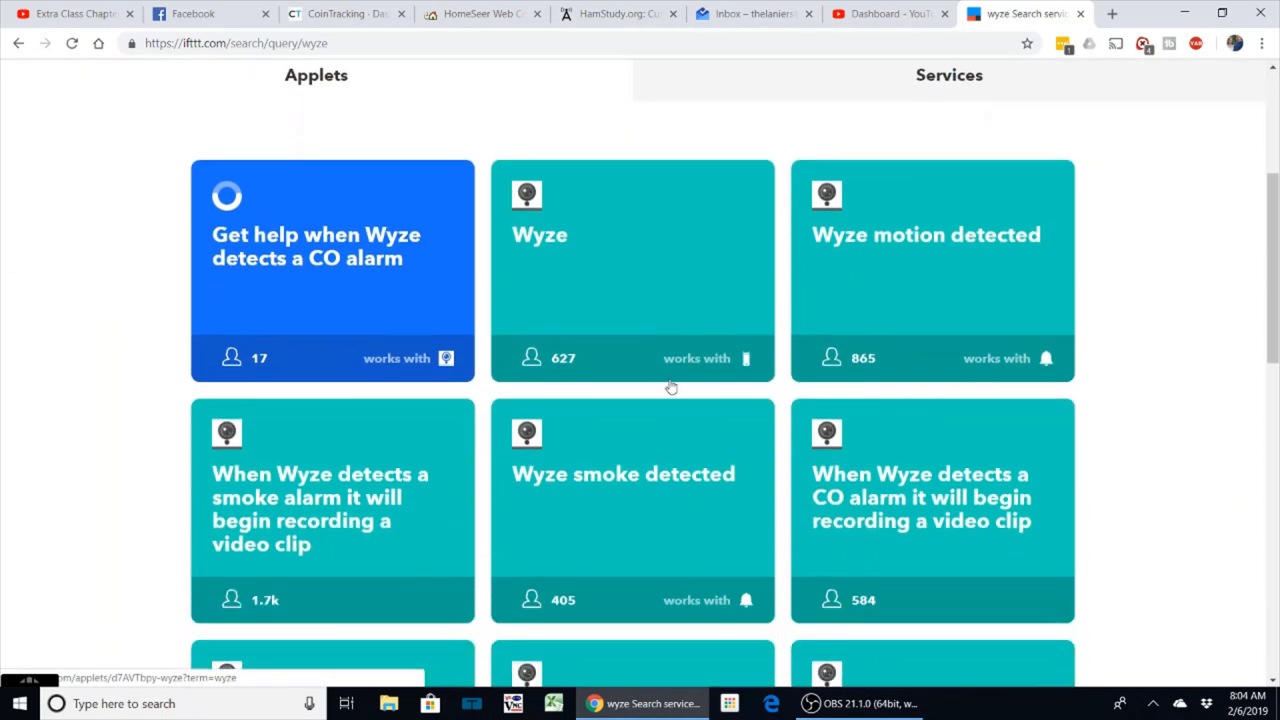
{"action": "scroll", "scroll_direction": "down", "scroll_amount": 3}
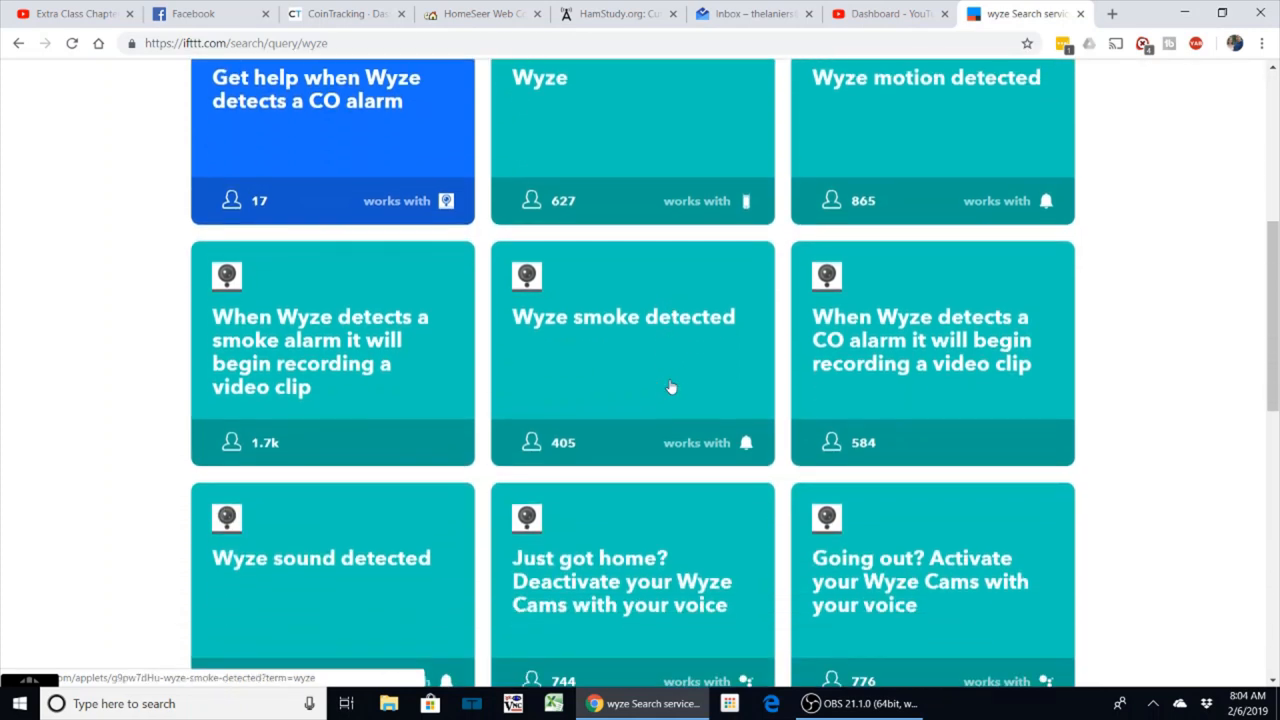
{"action": "scroll", "scroll_direction": "down", "scroll_amount": 3}
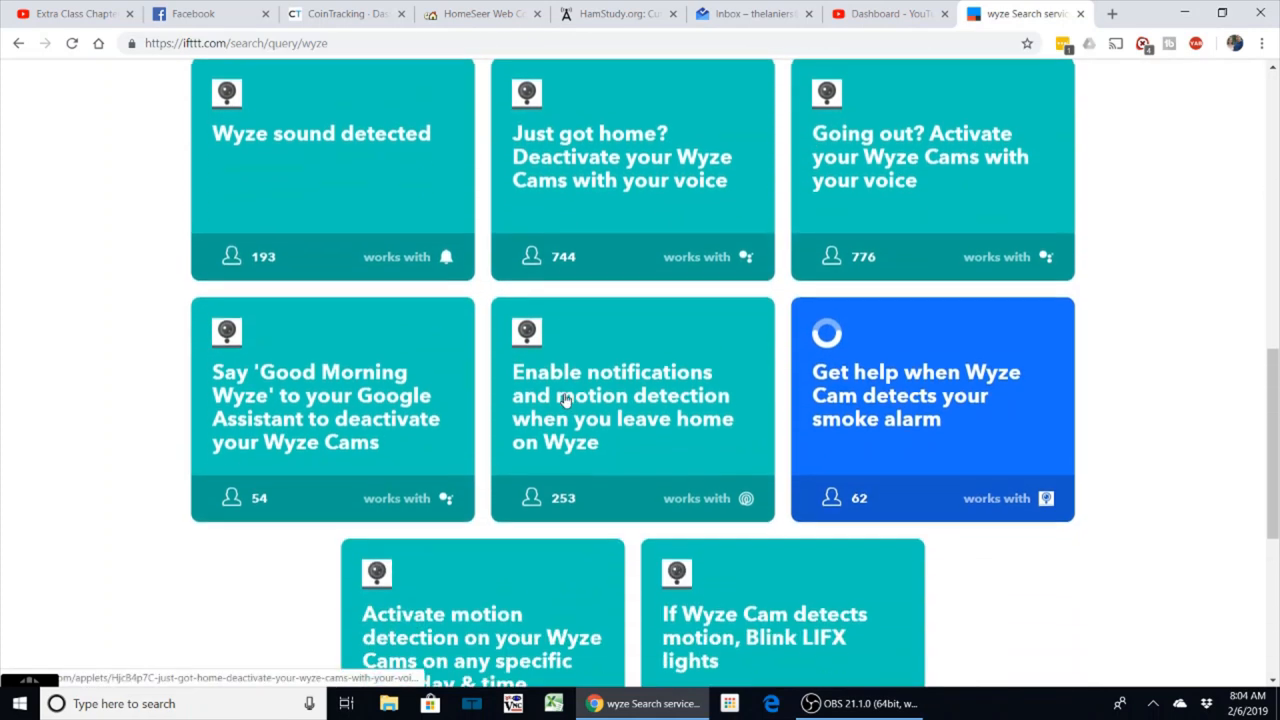
{"action": "scroll", "scroll_direction": "down", "scroll_amount": 3}
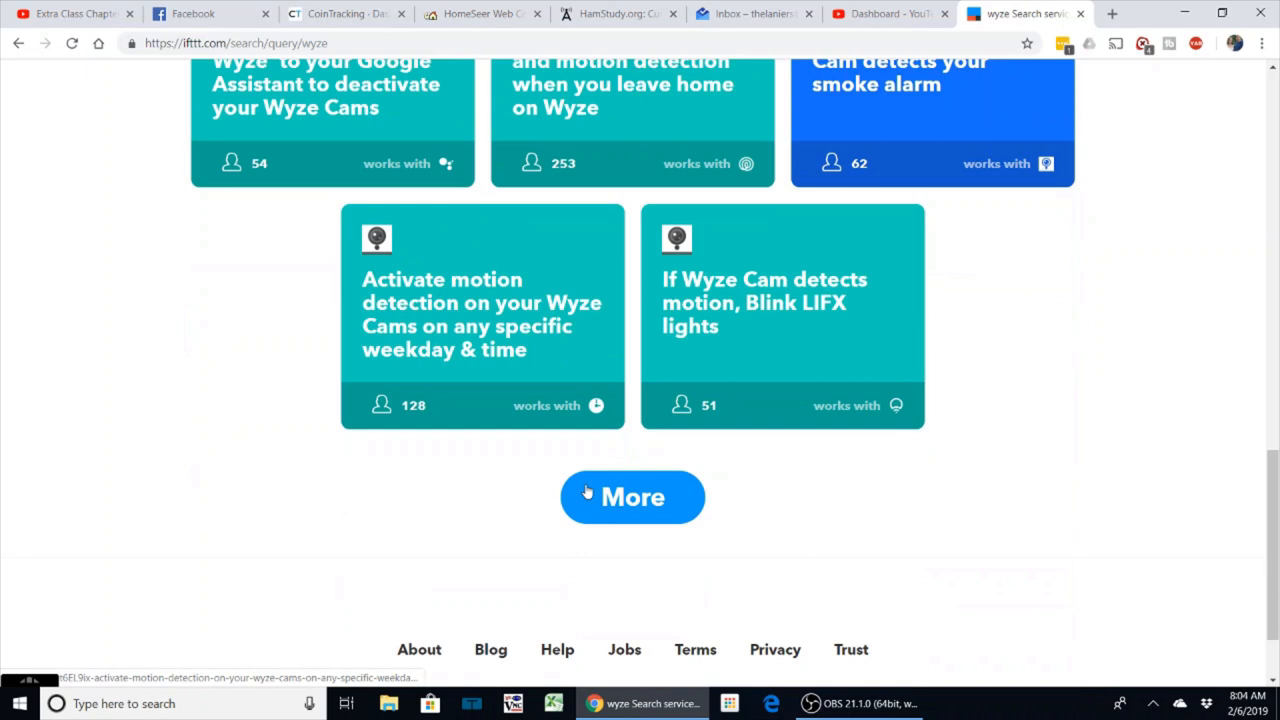
{"action": "left_click", "coordinate": [632, 496]}
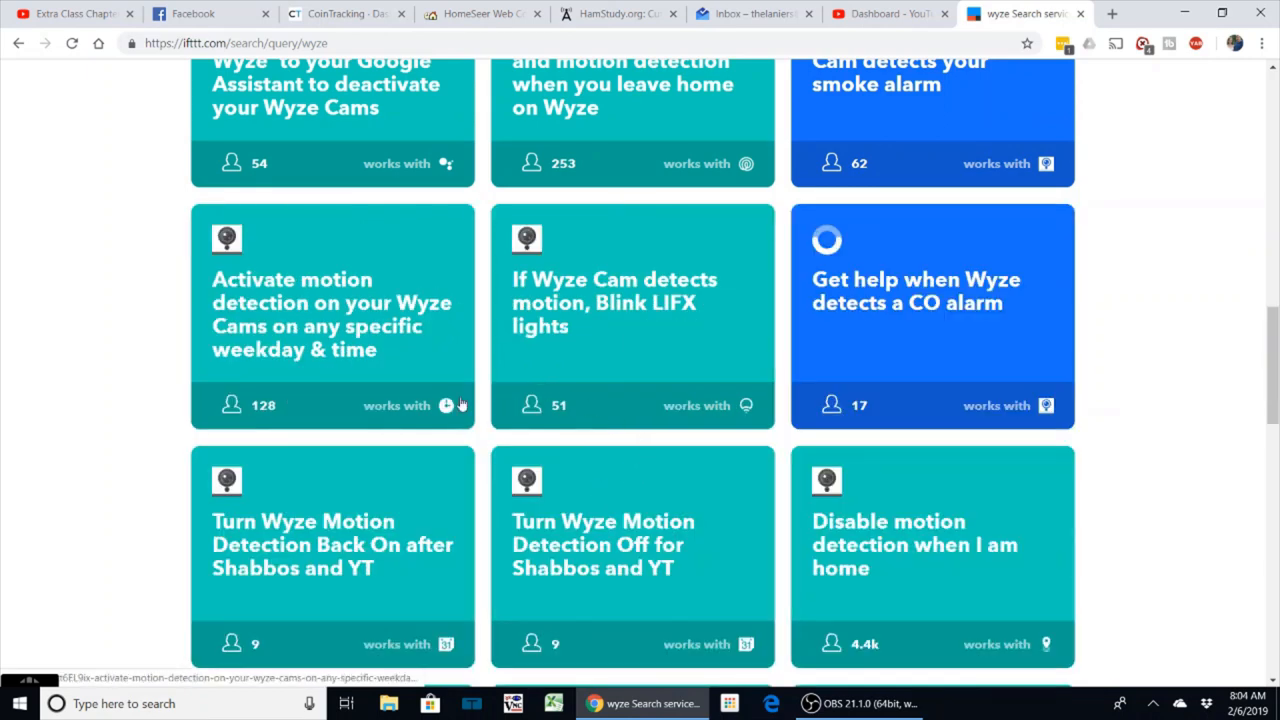
{"action": "scroll", "scroll_direction": "down", "scroll_amount": 3}
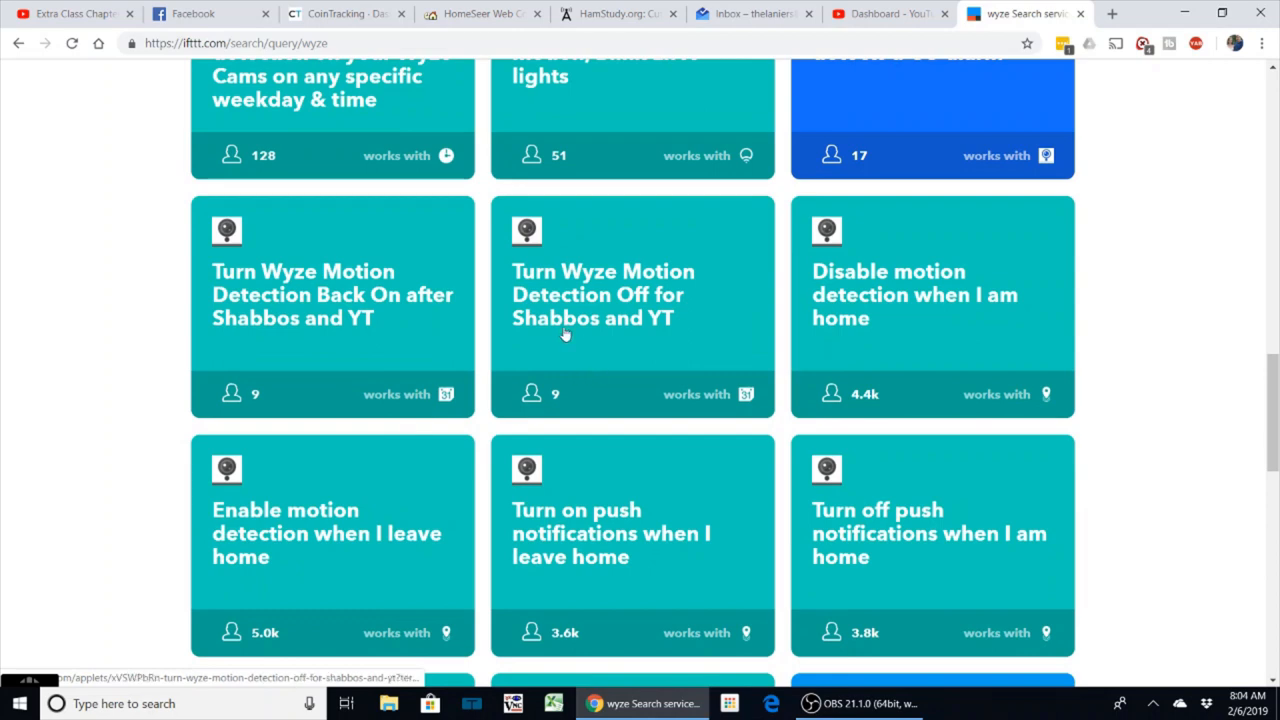
{"action": "mouse_move", "coordinate": [990, 308]}
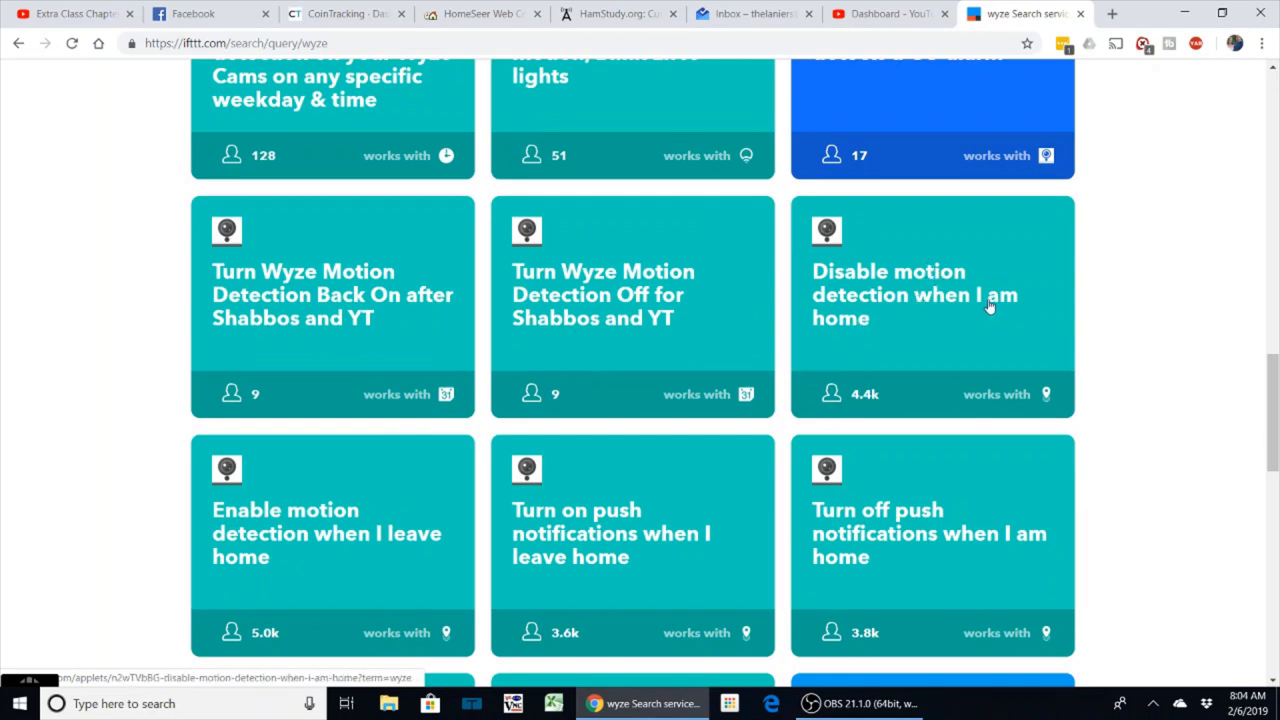
{"action": "mouse_move", "coordinate": [990, 304]}
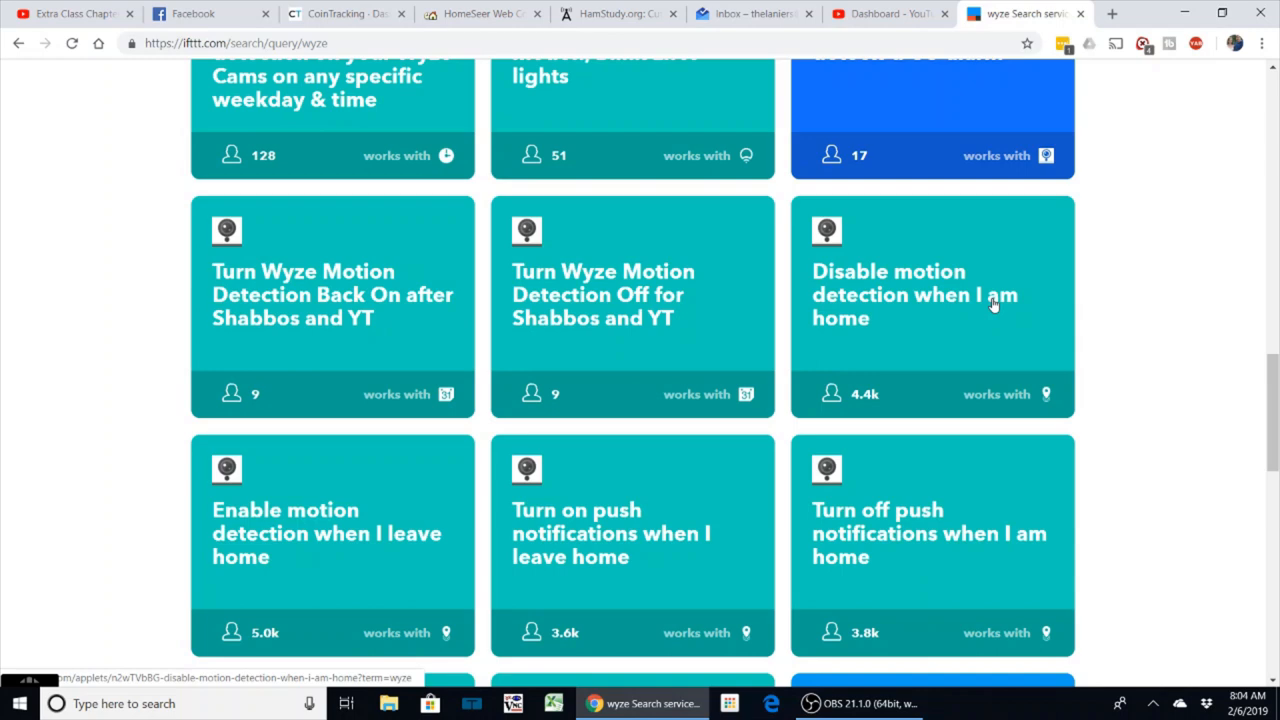
{"action": "mouse_move", "coordinate": [968, 308]}
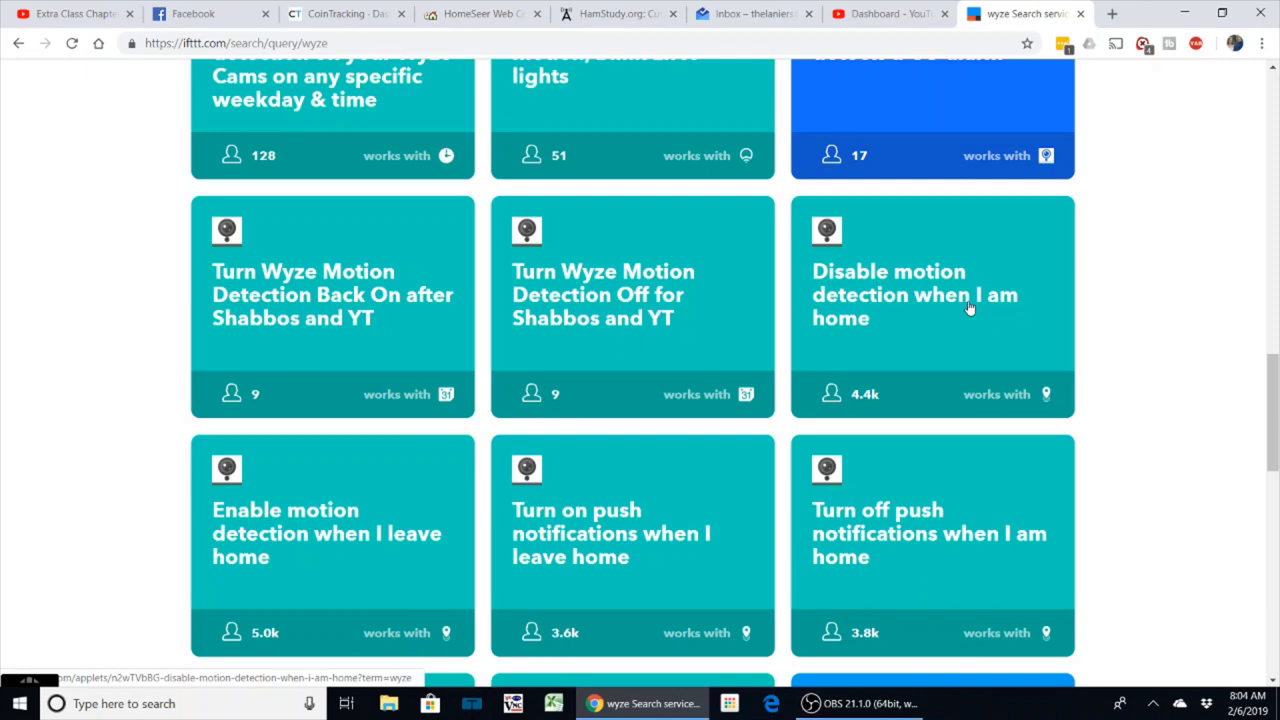
{"action": "mouse_move", "coordinate": [928, 300]}
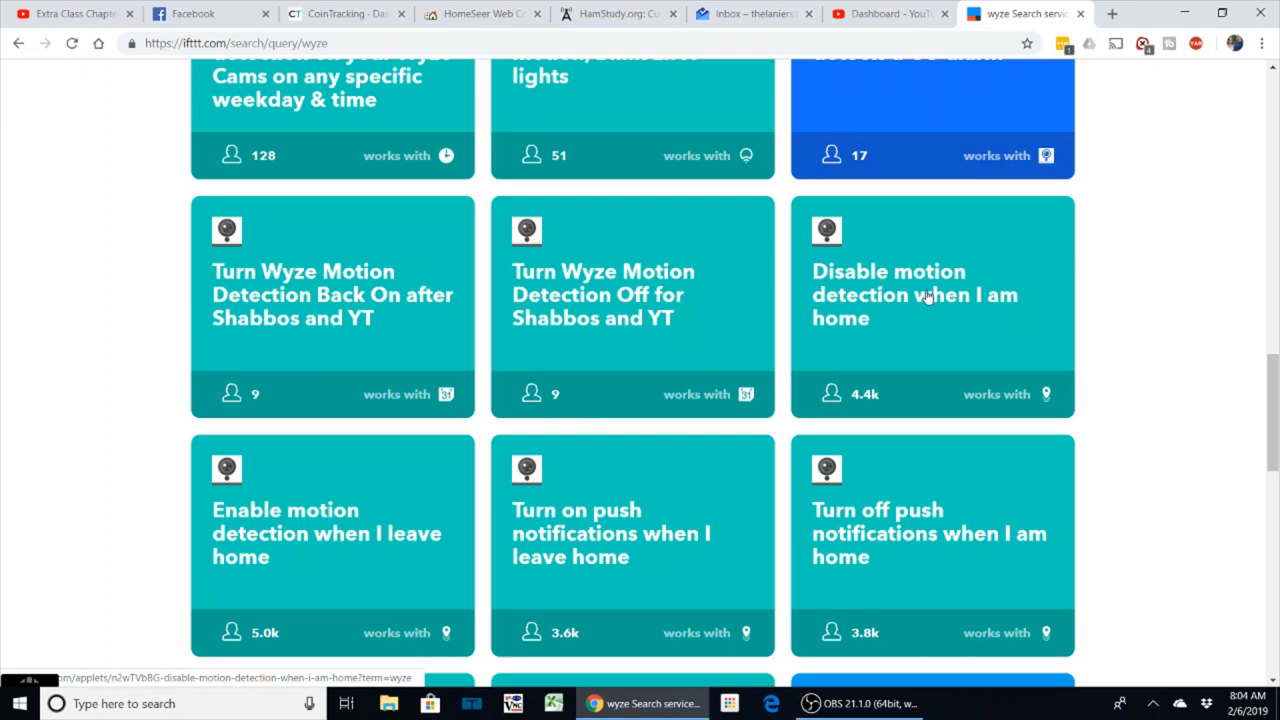
{"action": "mouse_move", "coordinate": [924, 296]}
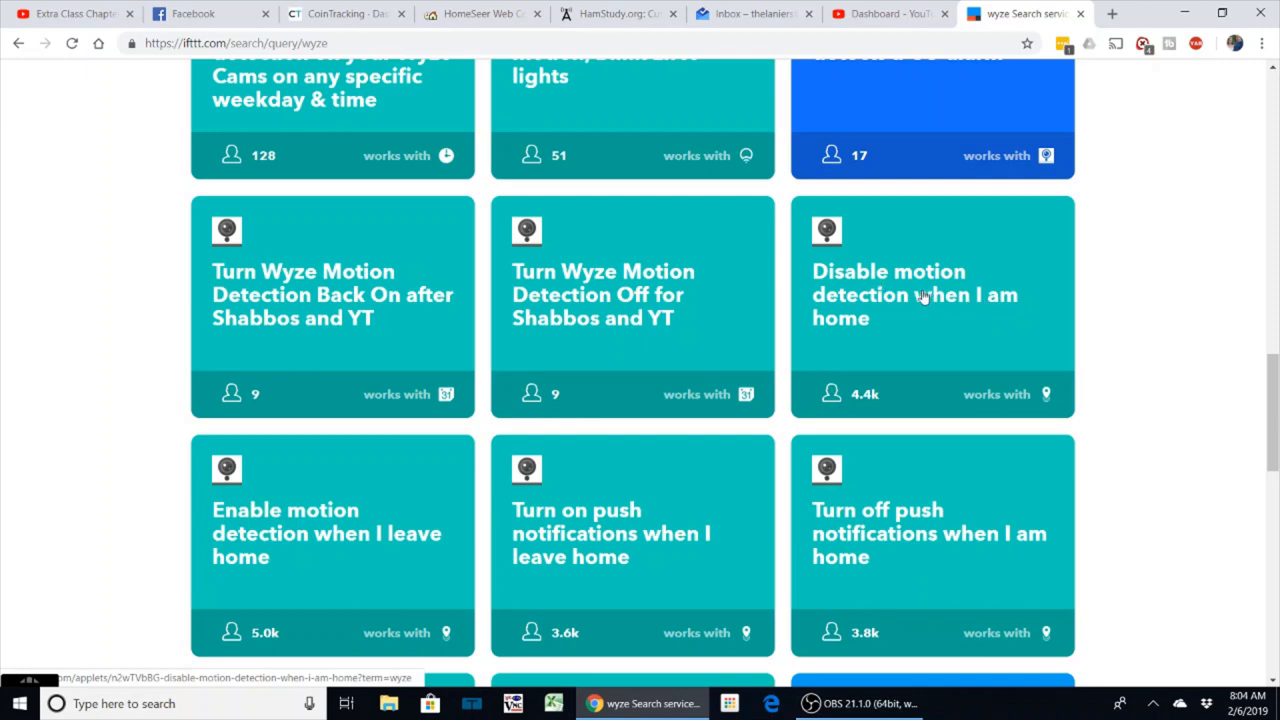
{"action": "mouse_move", "coordinate": [330, 556]}
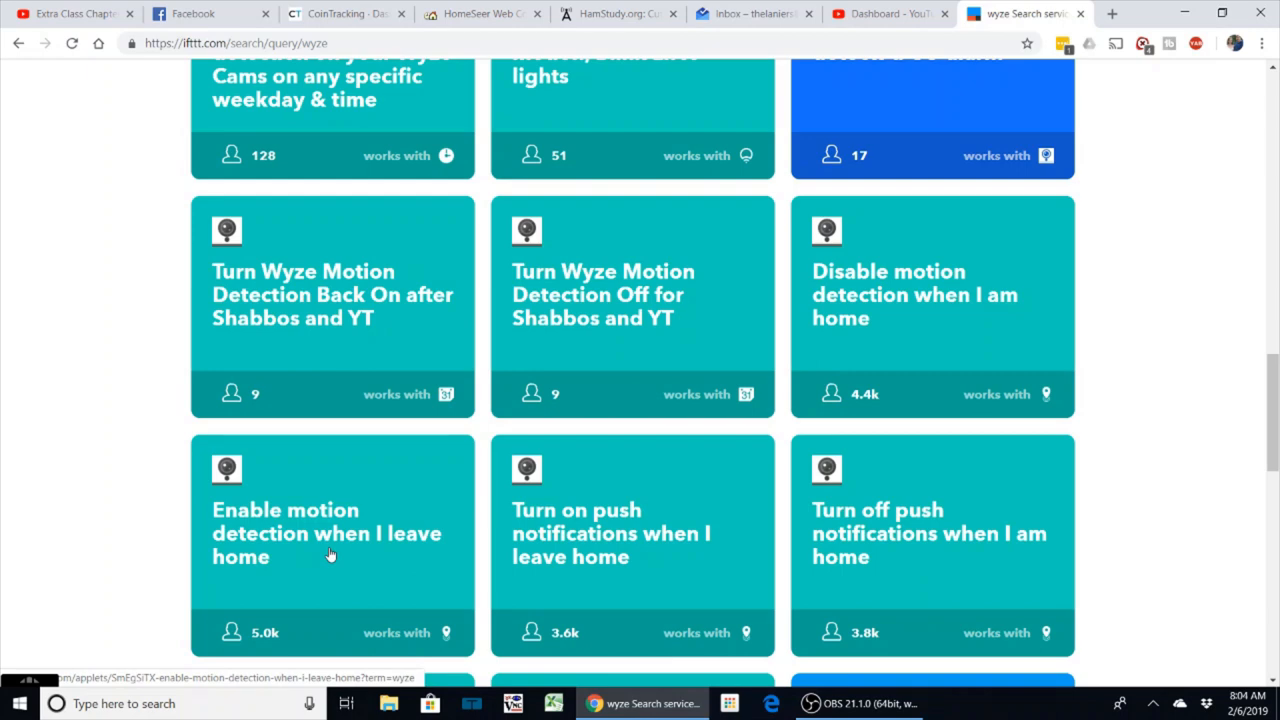
{"action": "scroll", "scroll_direction": "down", "scroll_amount": 3}
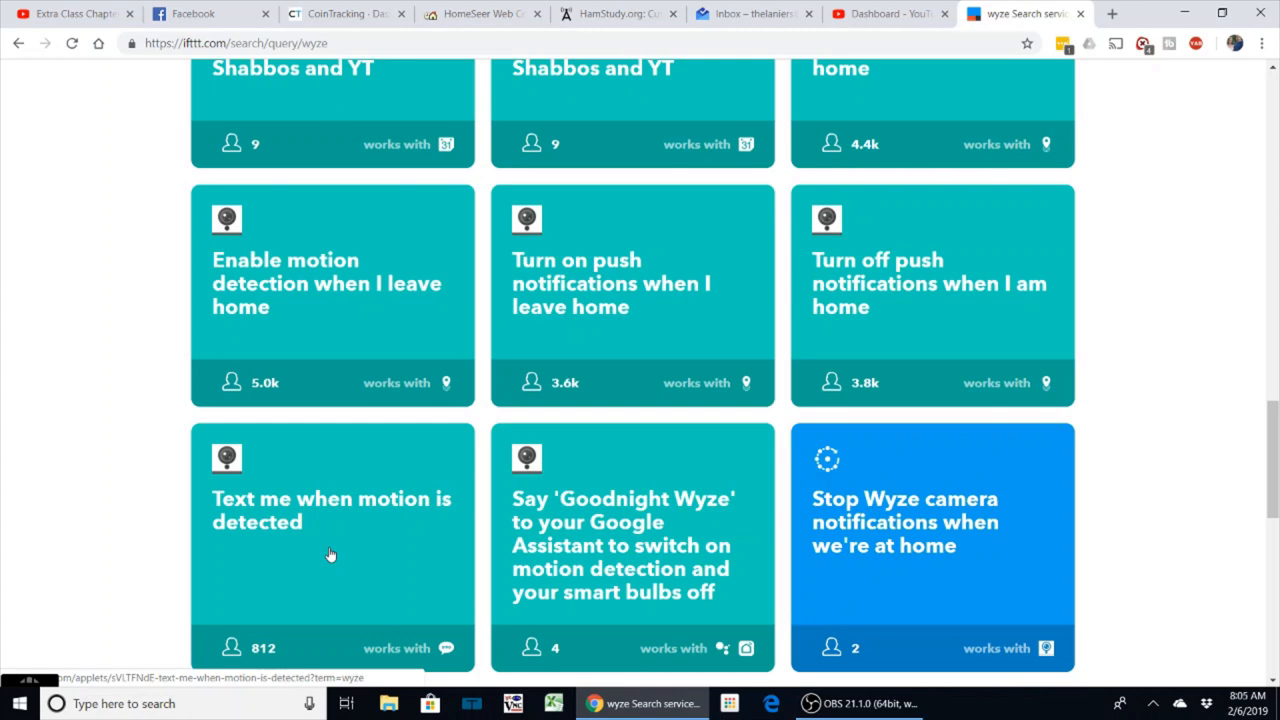
{"action": "mouse_move", "coordinate": [598, 488]}
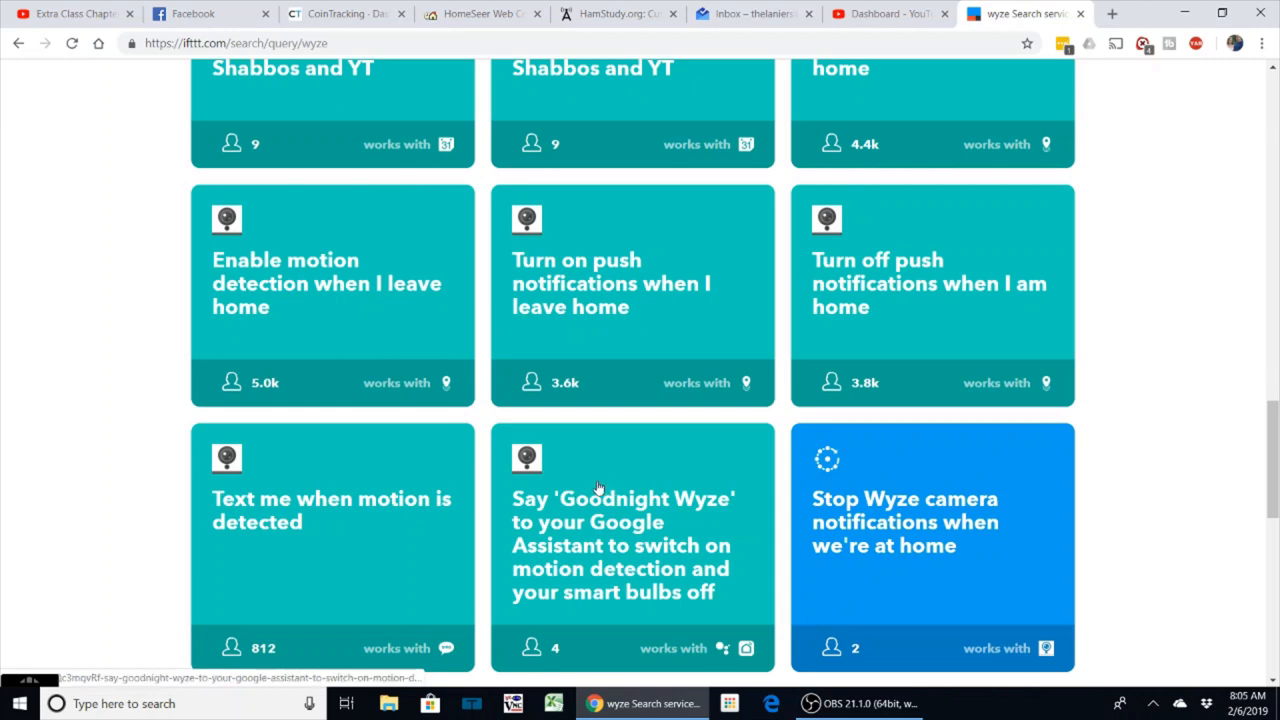
{"action": "mouse_move", "coordinate": [780, 462]}
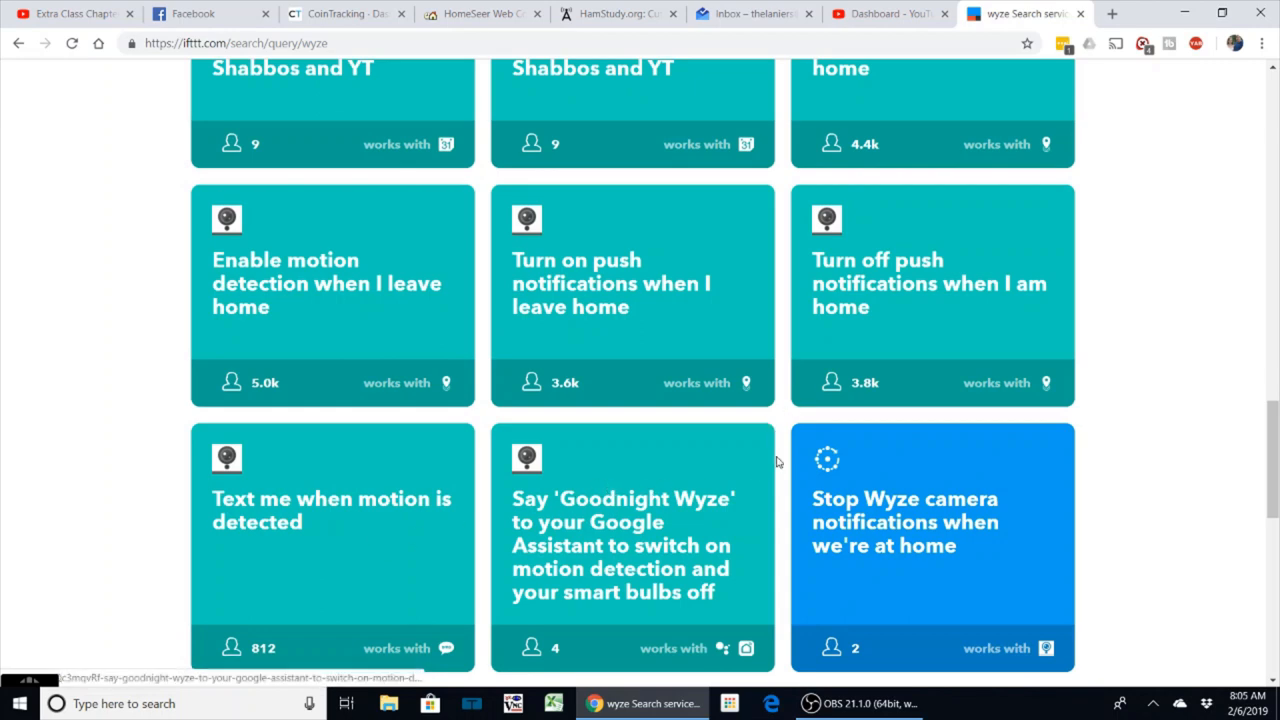